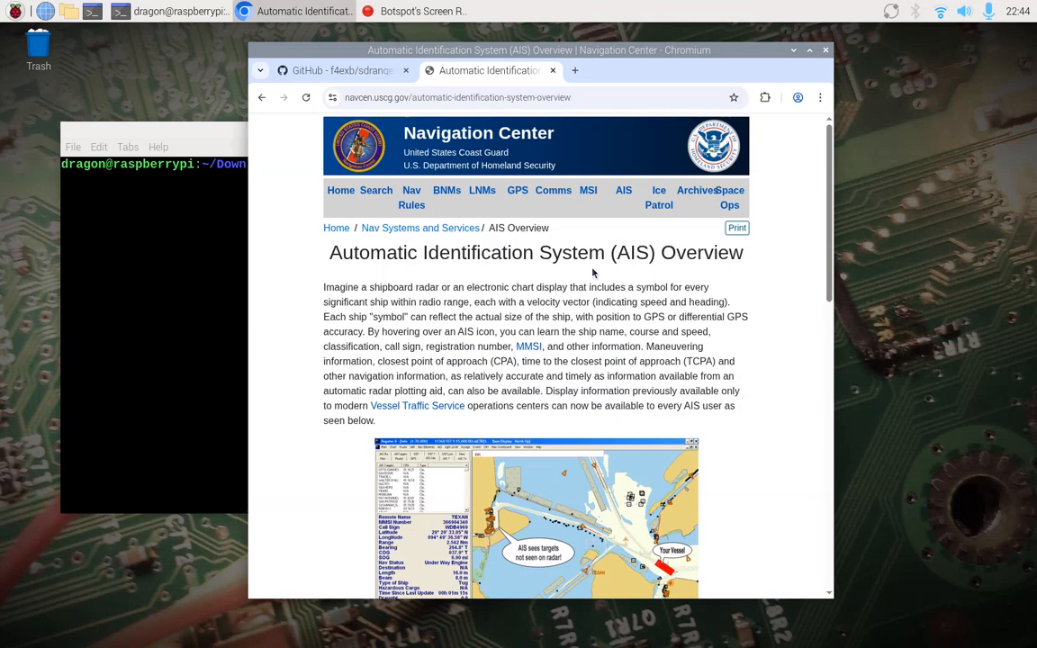
Switch Chromium to the f4exb/sdrangel GitHub tab, then bring LXTerminal to the front
left_click(342, 71)
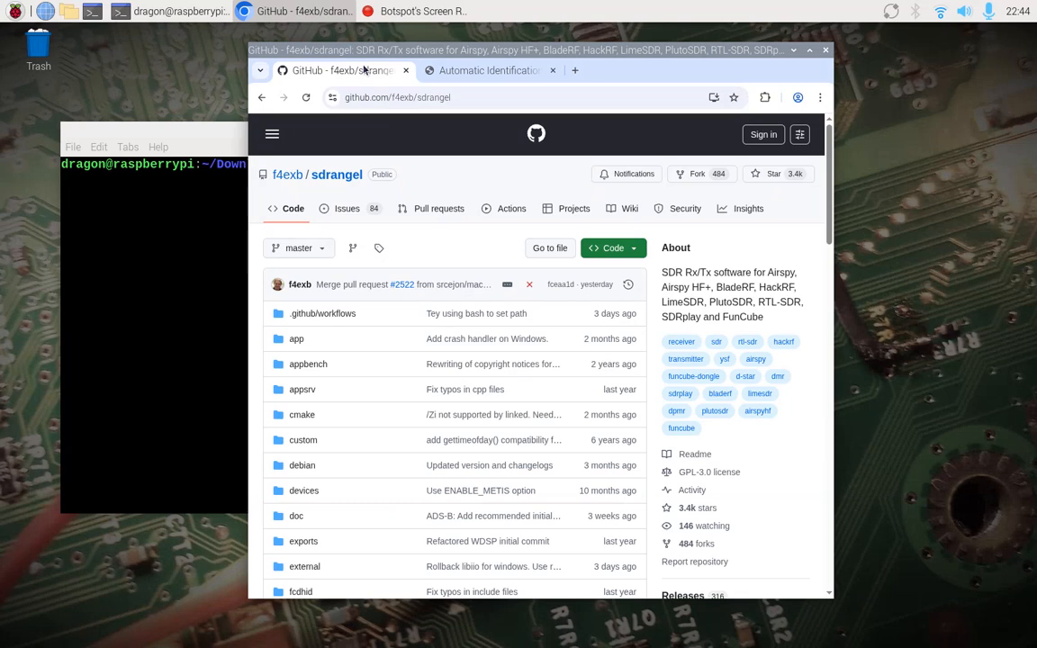
left_click(171, 11)
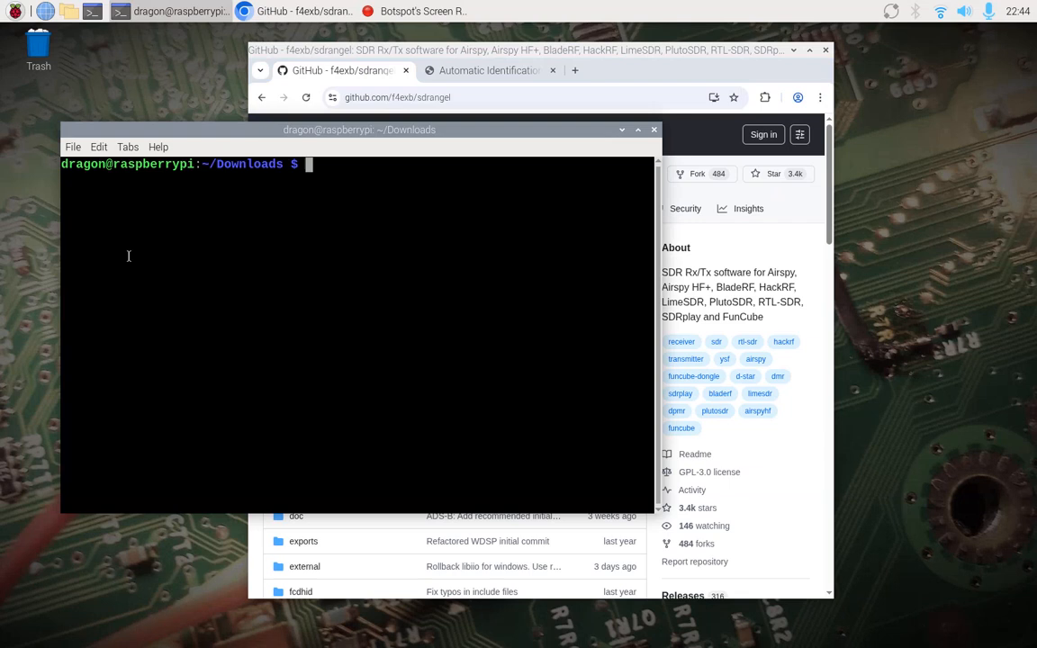
List ~/Downloads and install sdrangel_20250924-1_arm64.deb with sudo dpkg -i
type("l")
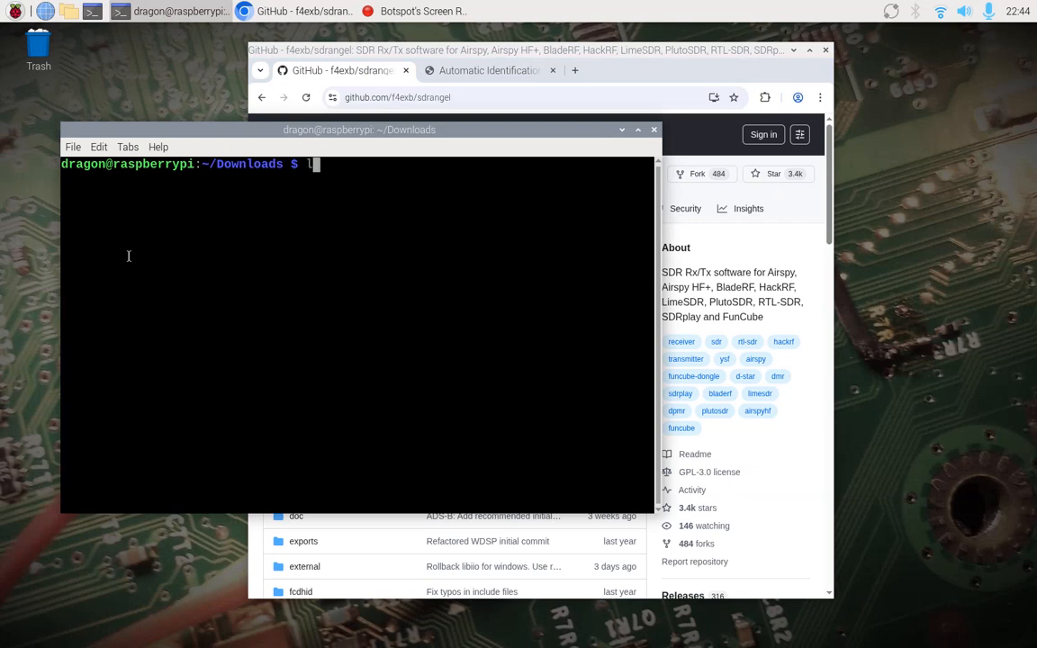
type("sudo pdk")
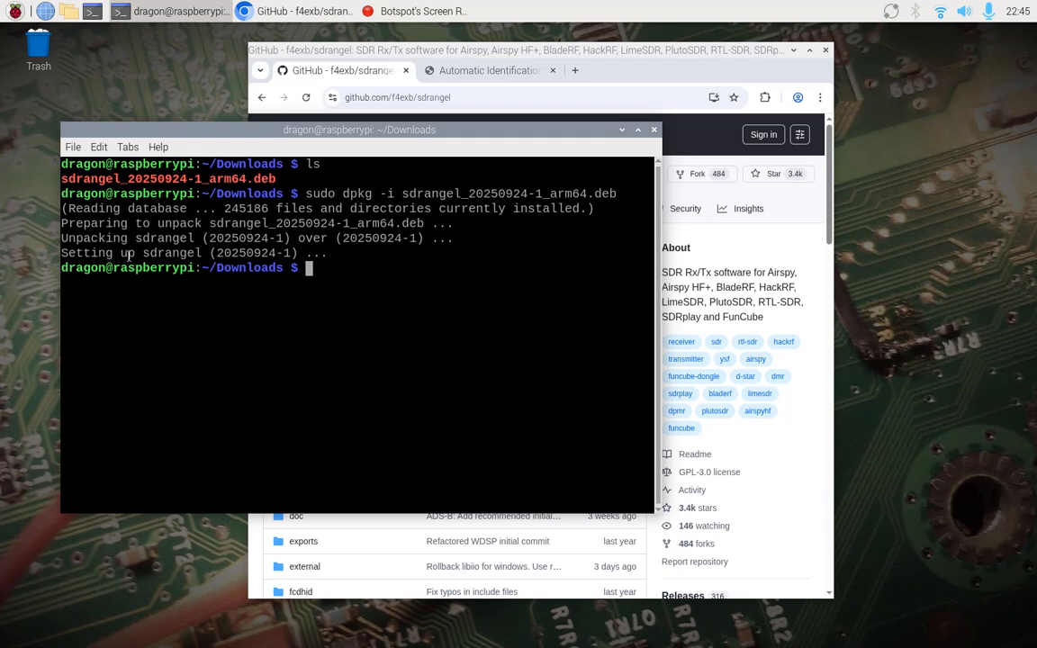
Change to /opt/install/sdrangel/bin, list it, and launch ./sdrangel --soapy
type("cd /op")
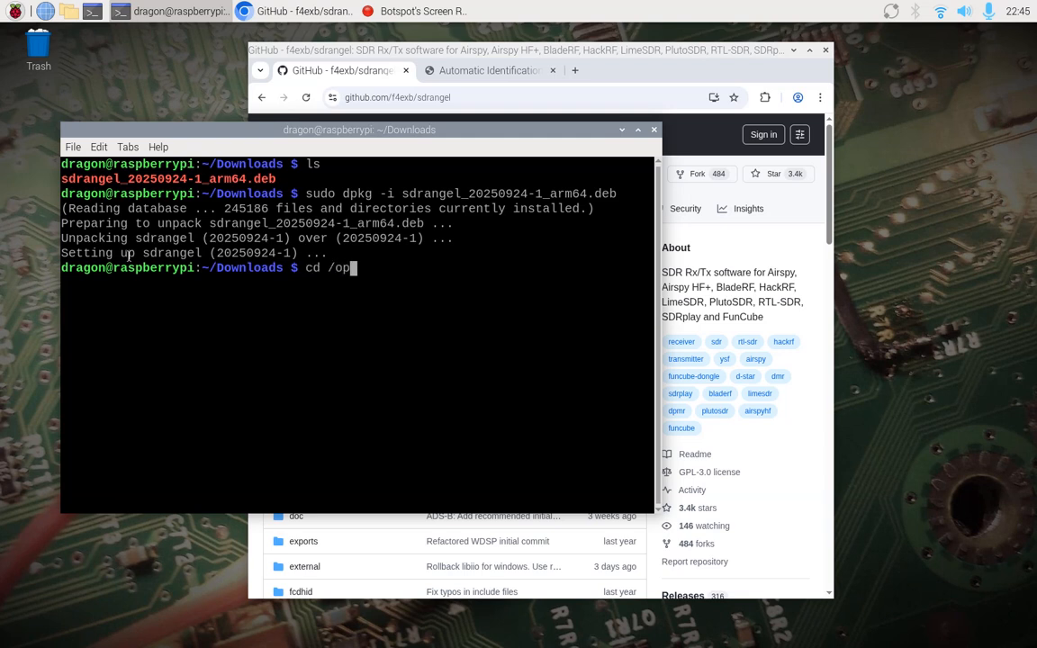
type("t/install/")
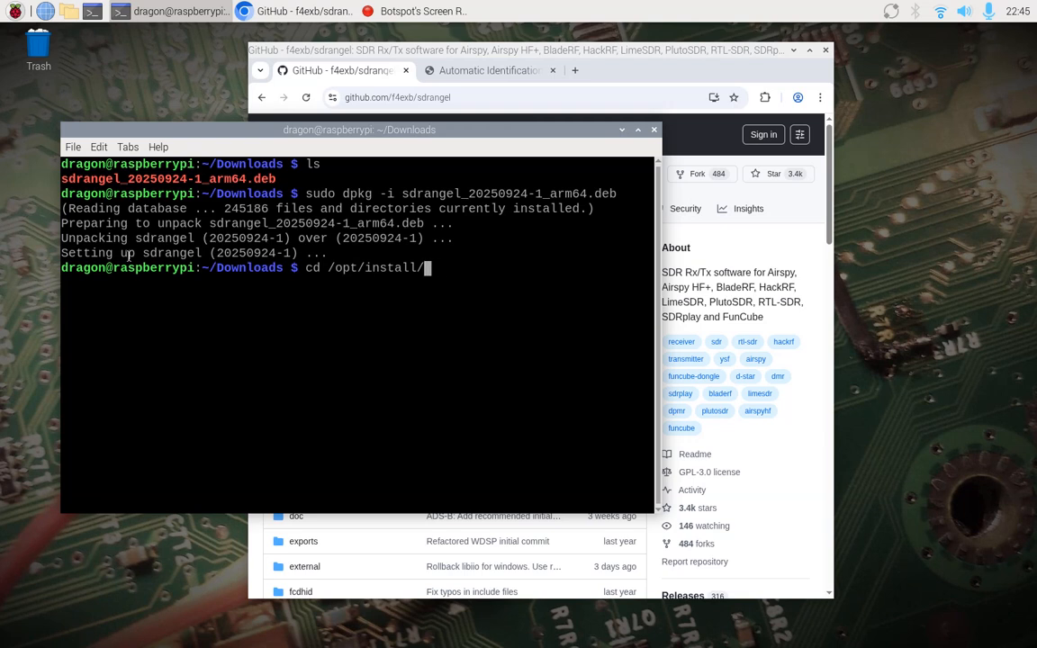
type("sdrangel/bin/")
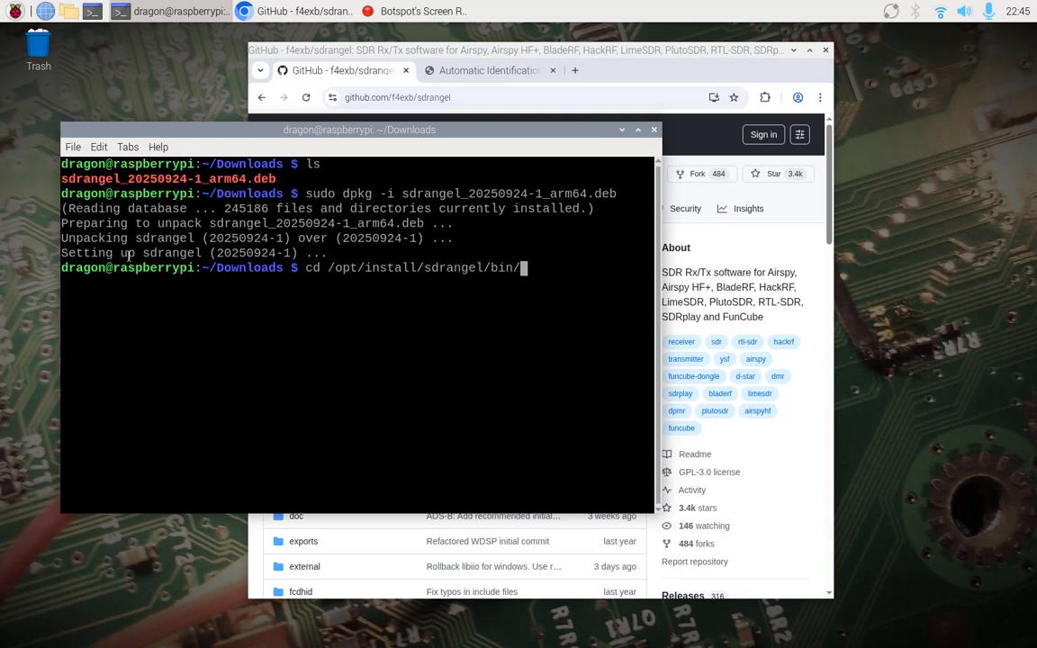
type("ls")
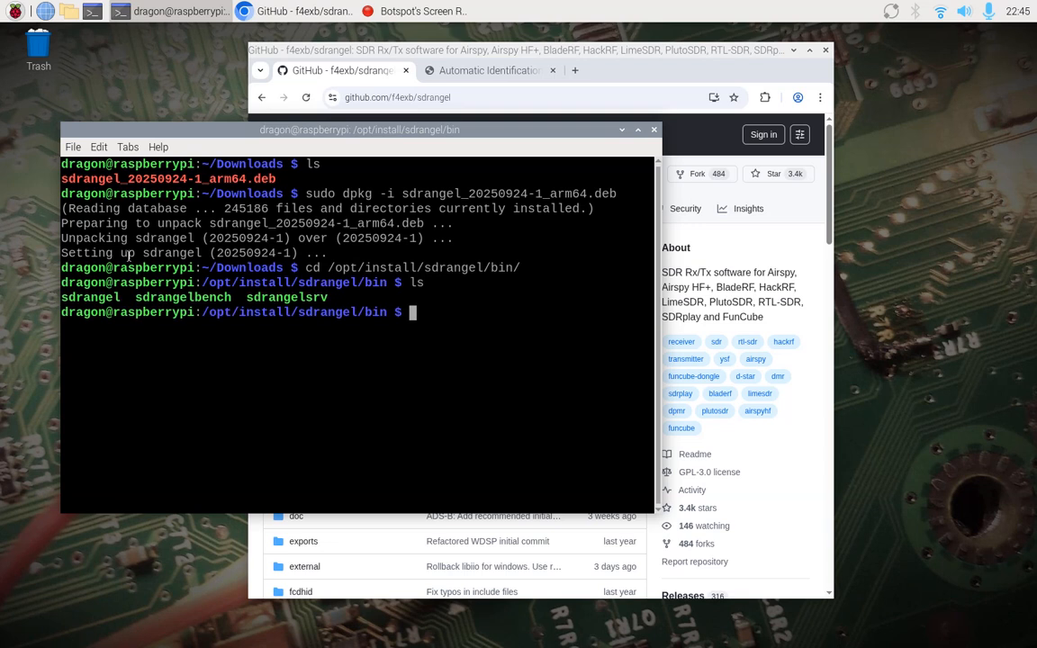
type("./sdrangel --")
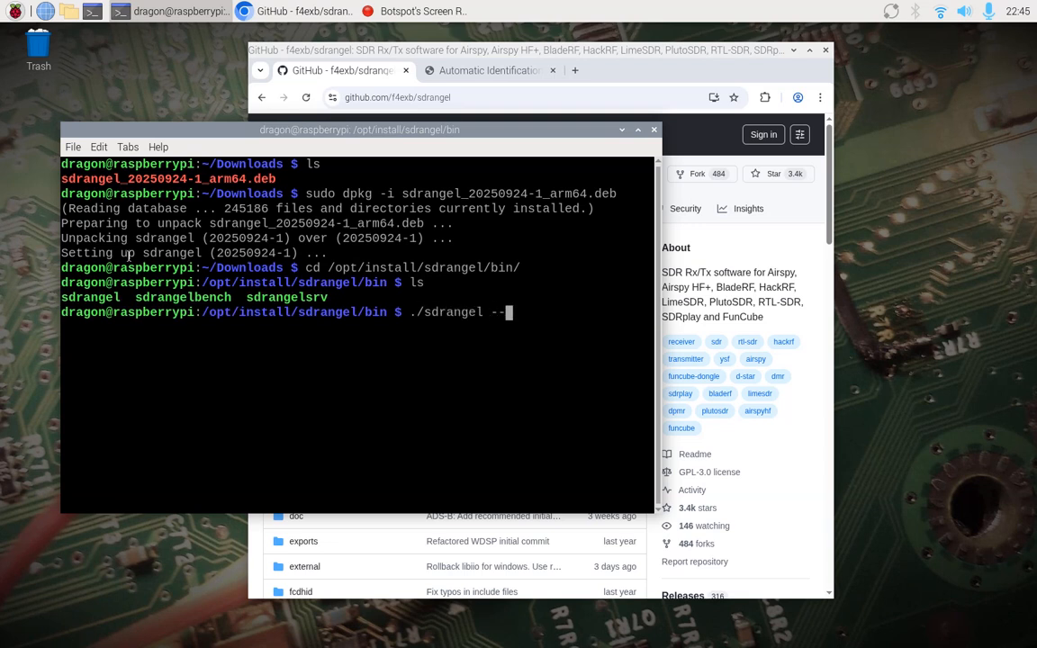
type("soapy")
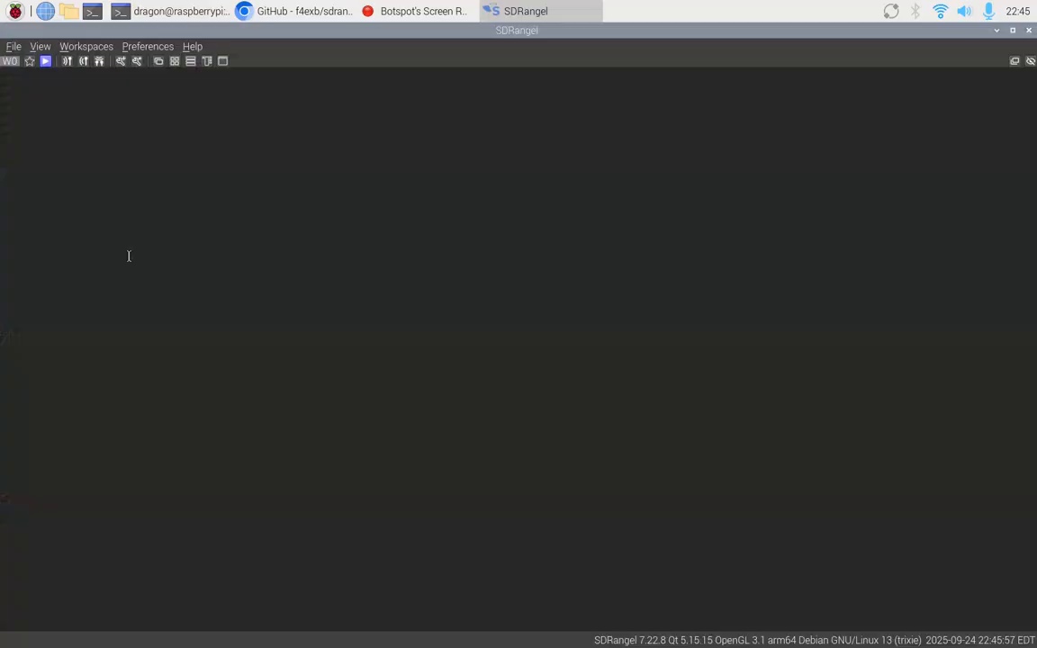
mouse_move(130, 260)
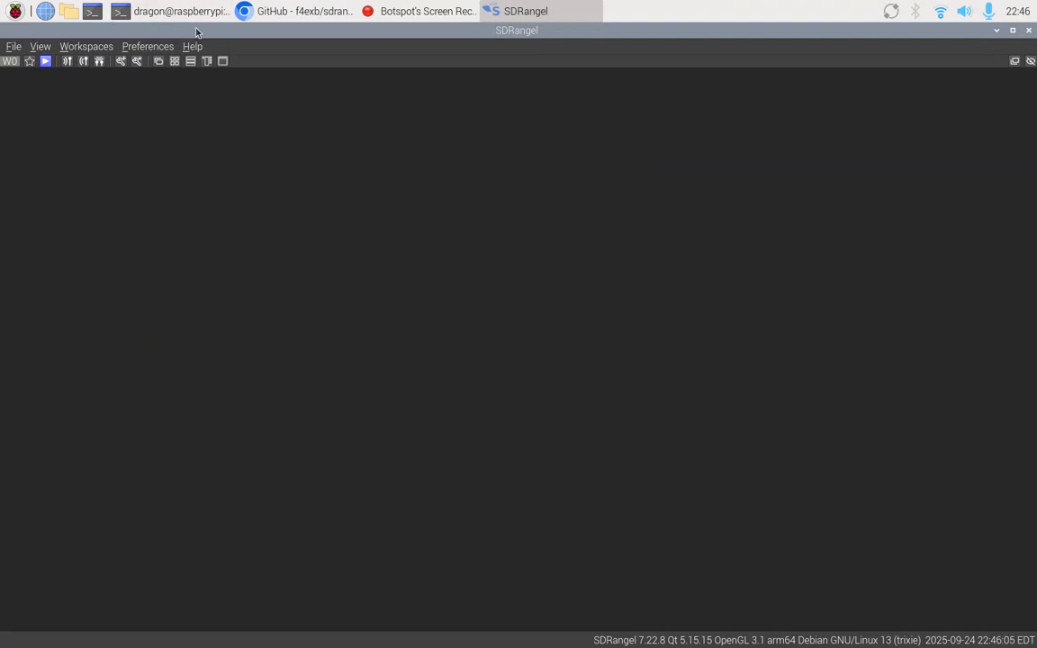
left_click(148, 47)
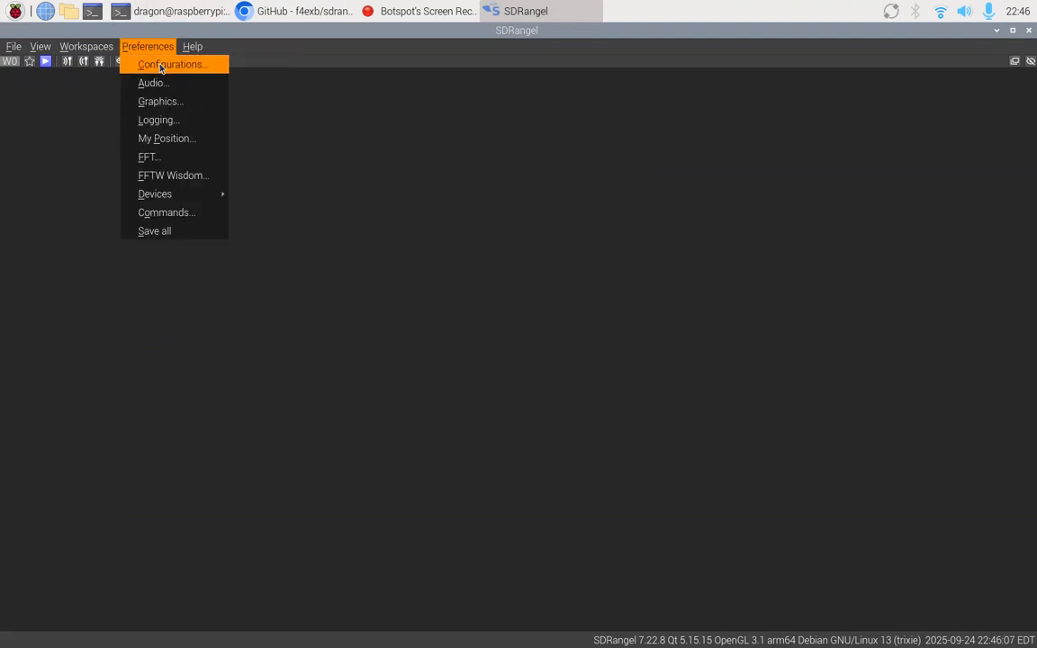
left_click(171, 65)
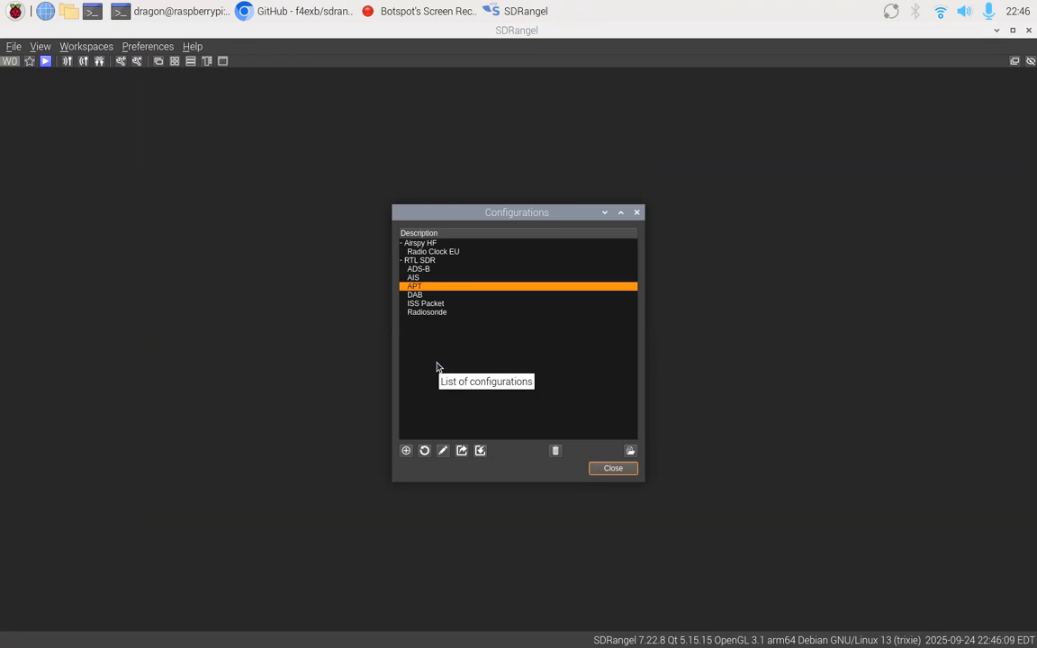
mouse_move(435, 299)
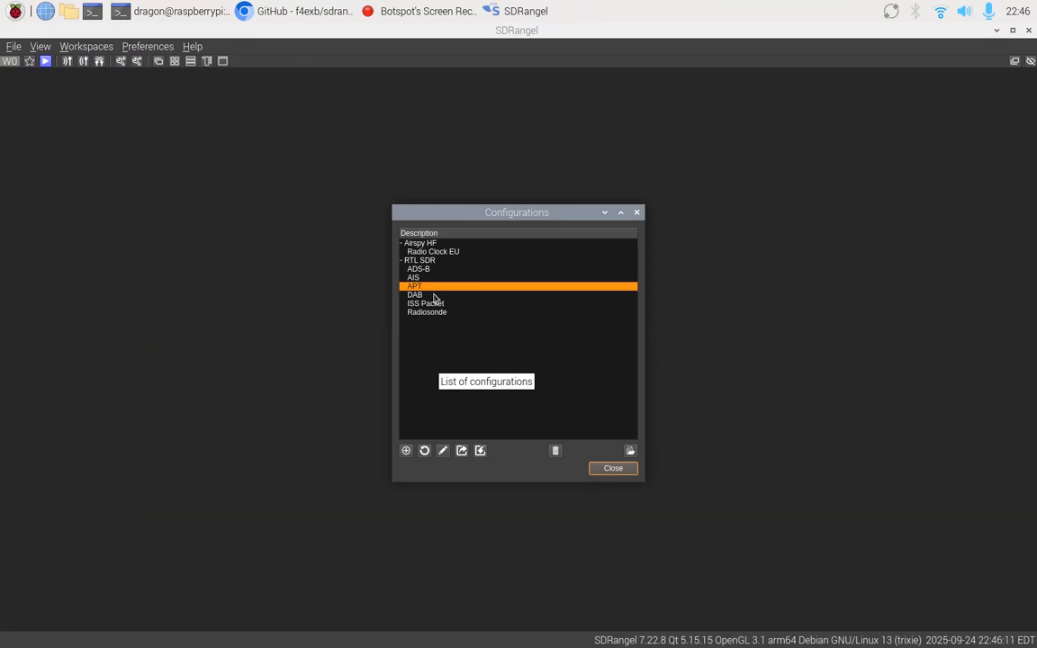
left_click(414, 277)
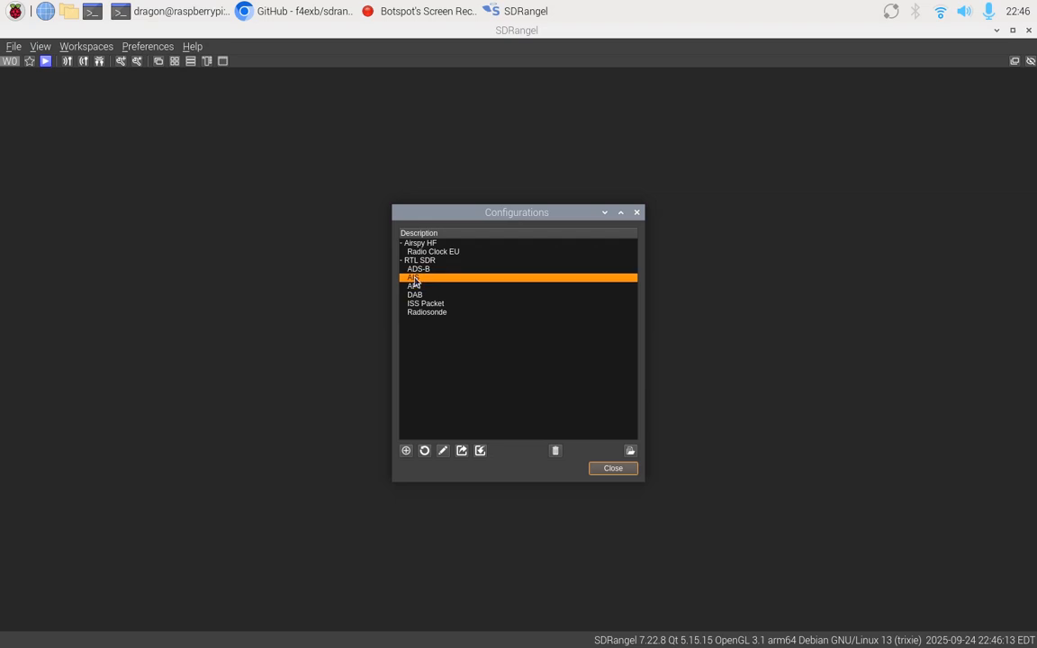
mouse_move(414, 279)
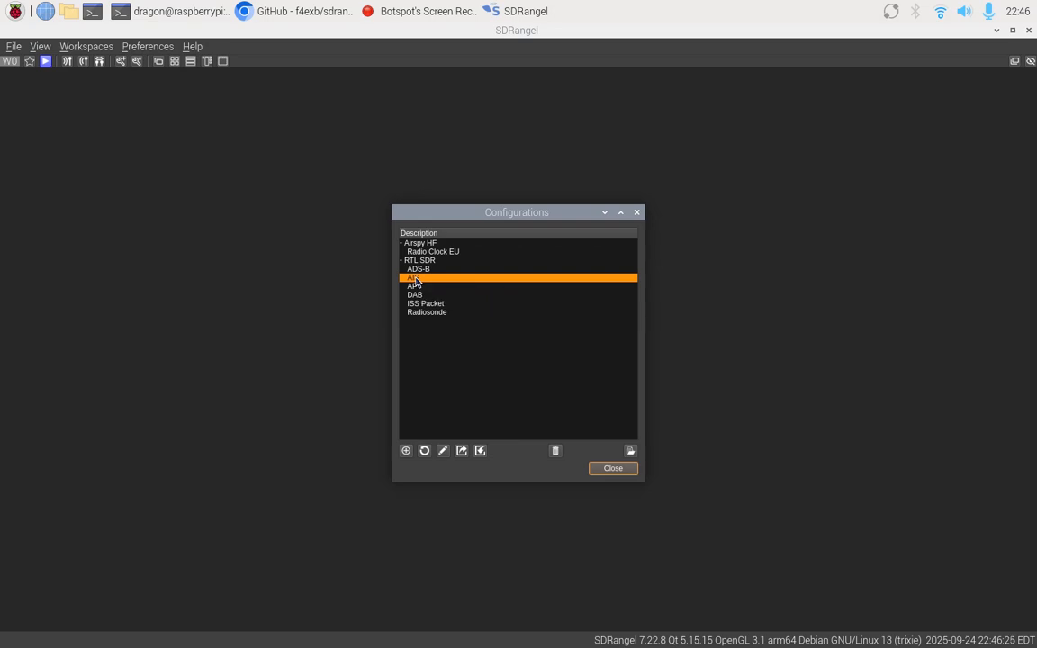
mouse_move(454, 400)
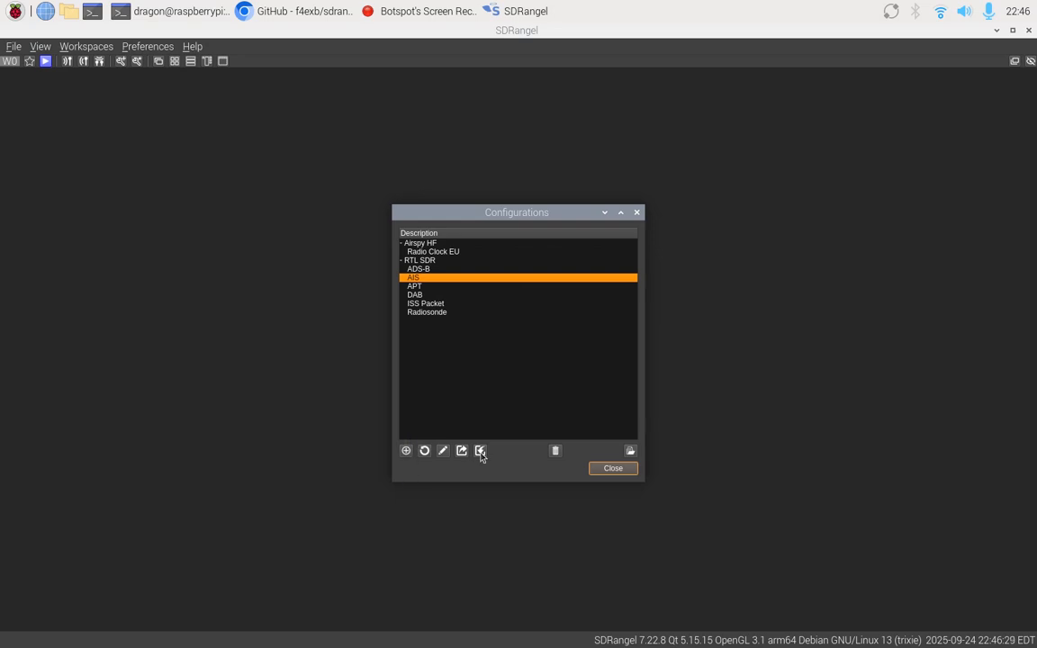
mouse_move(480, 450)
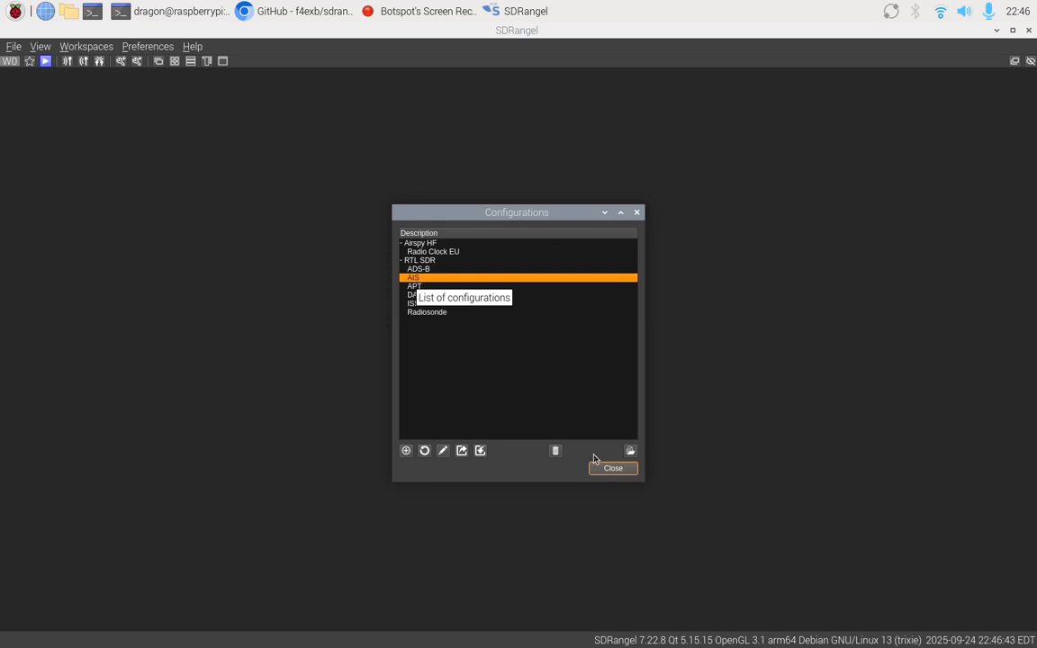
left_click(612, 468)
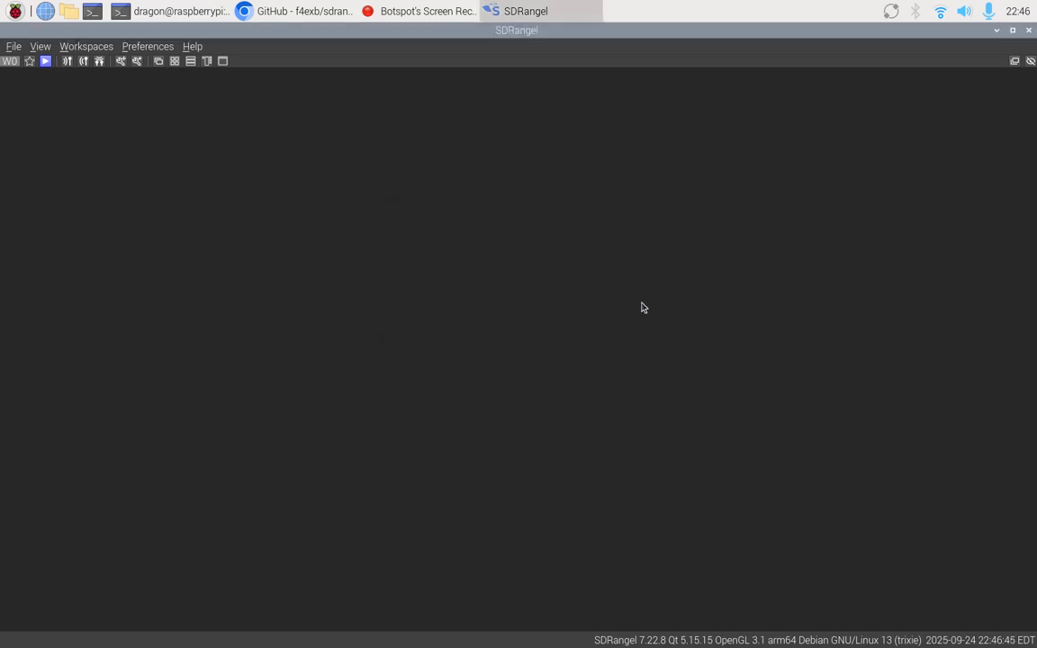
mouse_move(70, 65)
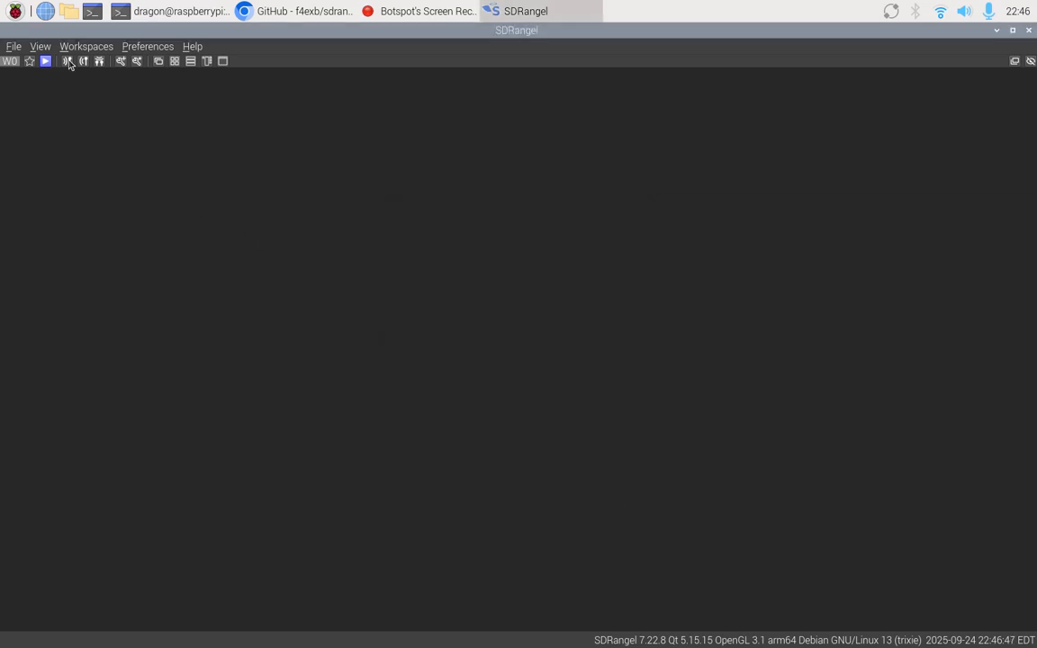
Add SoapySDR[1:0] Cariboulite: CaribouLite HiF as the receive sampling device
left_click(68, 61)
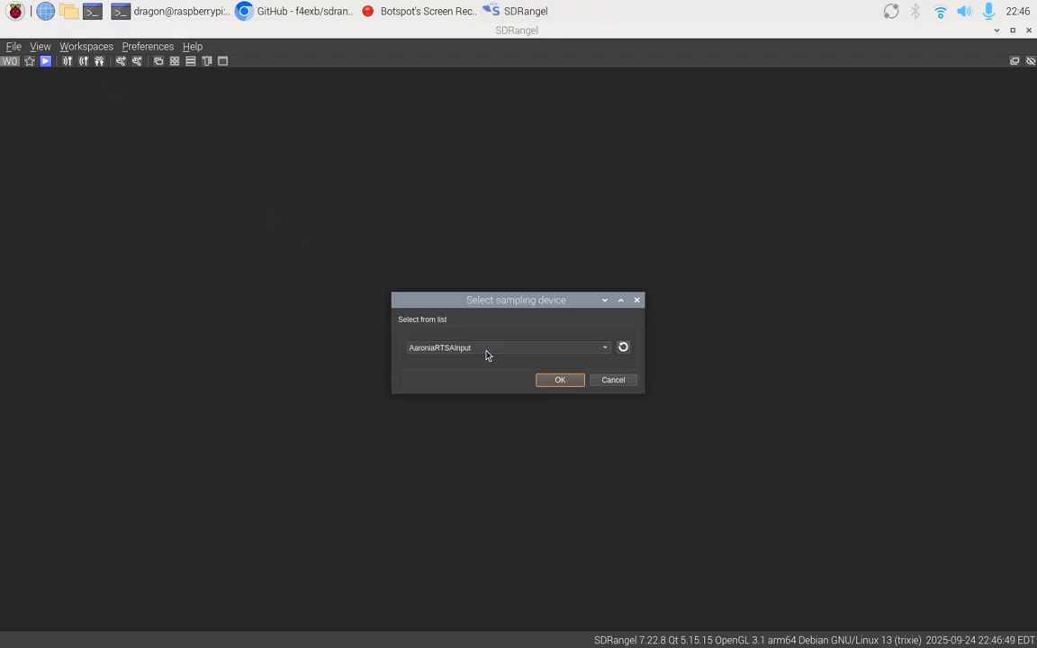
left_click(508, 348)
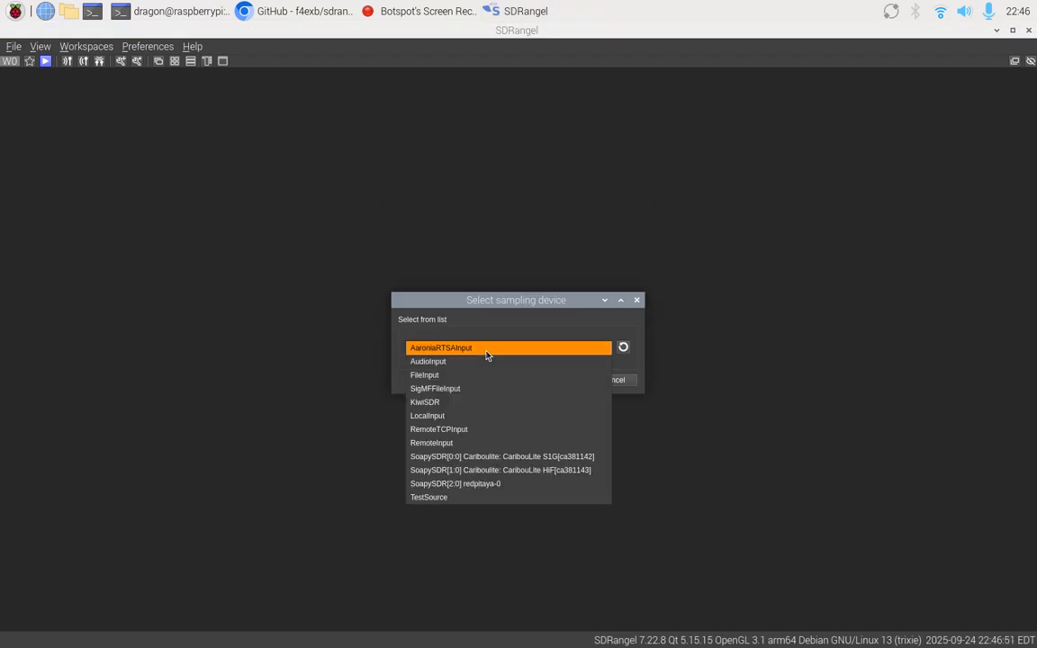
left_click(502, 469)
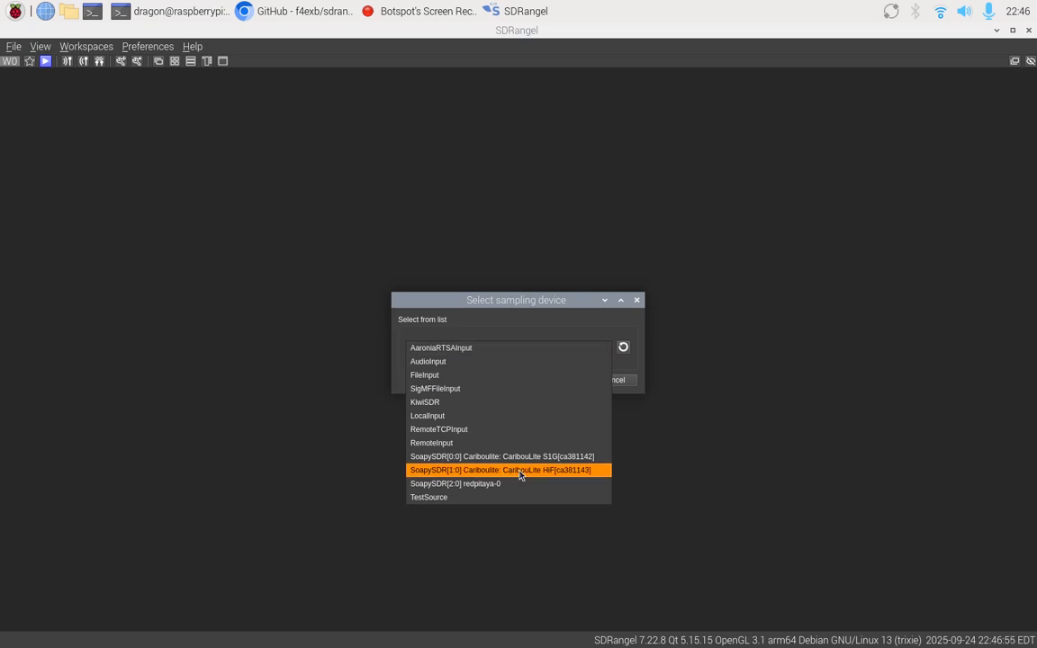
left_click(501, 470)
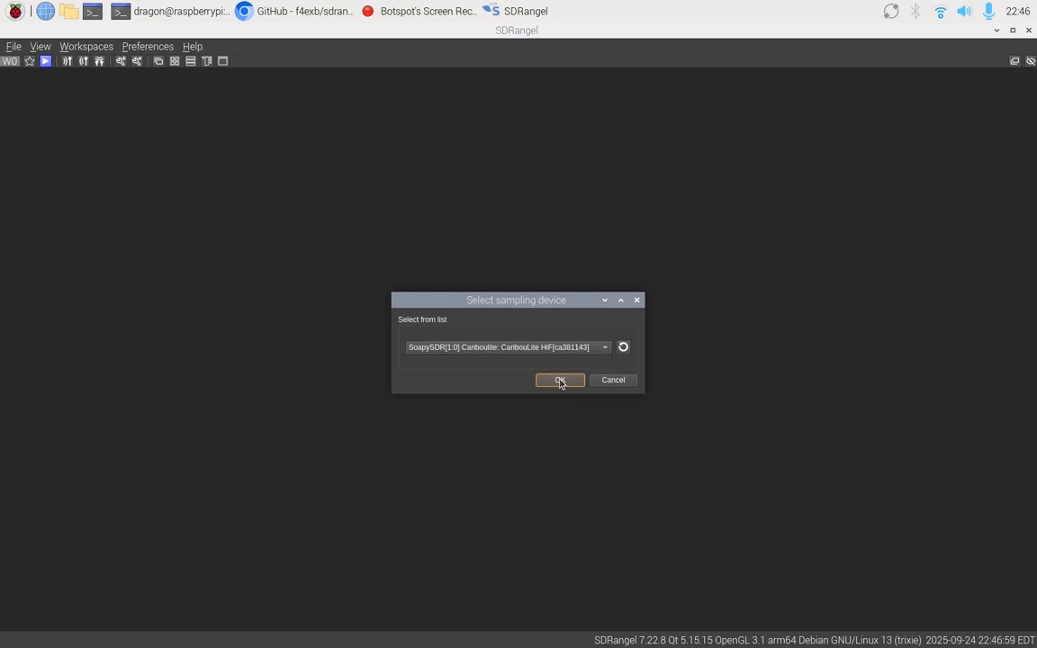
left_click(559, 378)
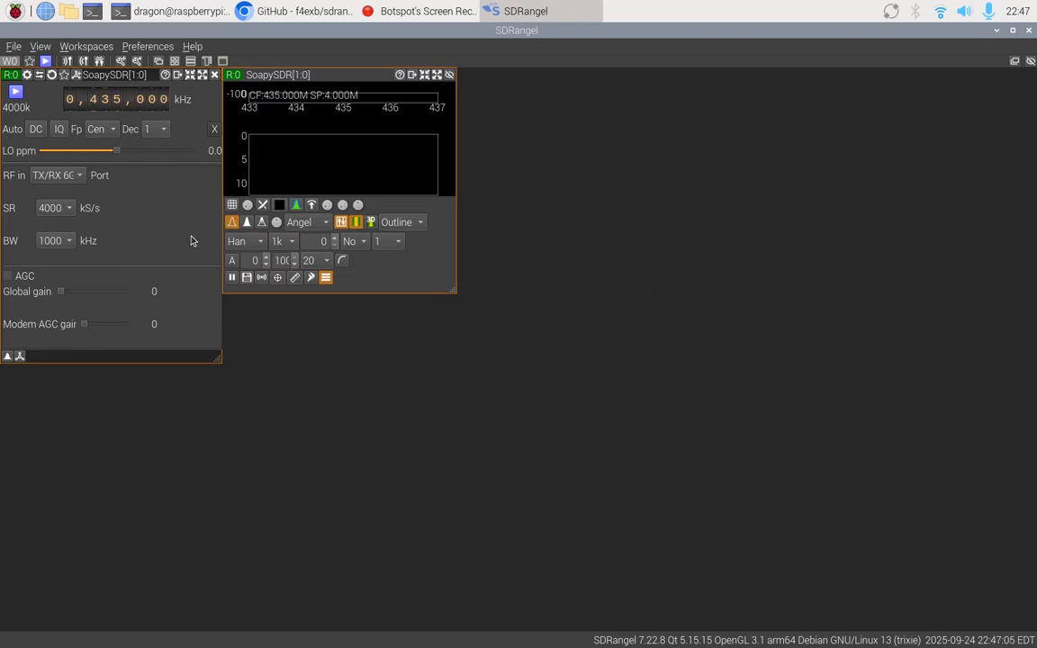
mouse_move(81, 237)
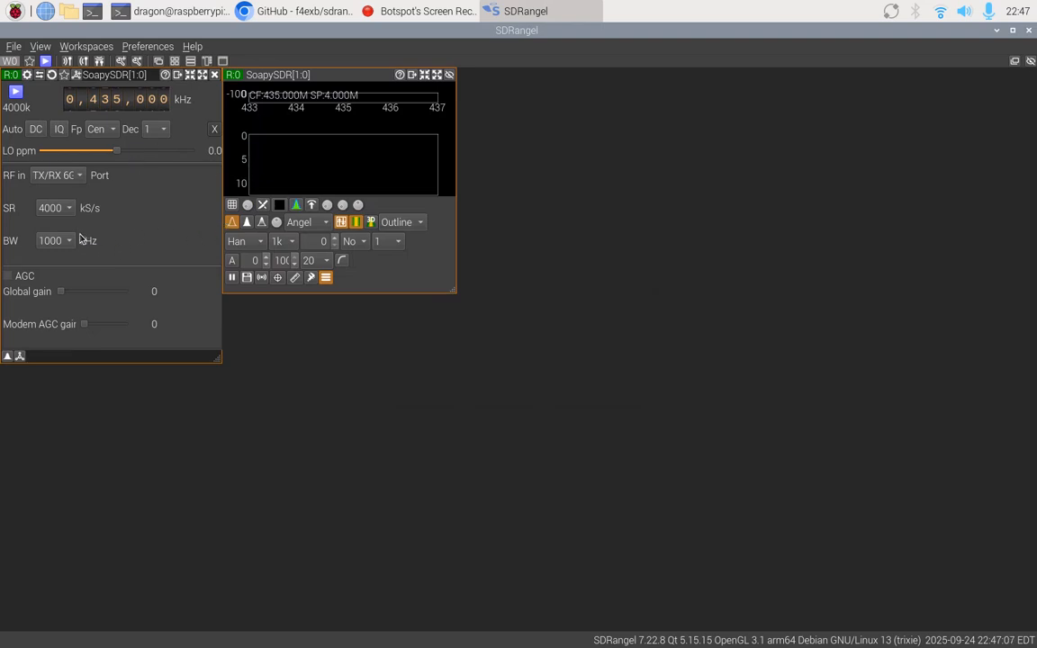
Set bandwidth to 2000 kHz and tune the centre frequency to 162,025 kHz
left_click(54, 242)
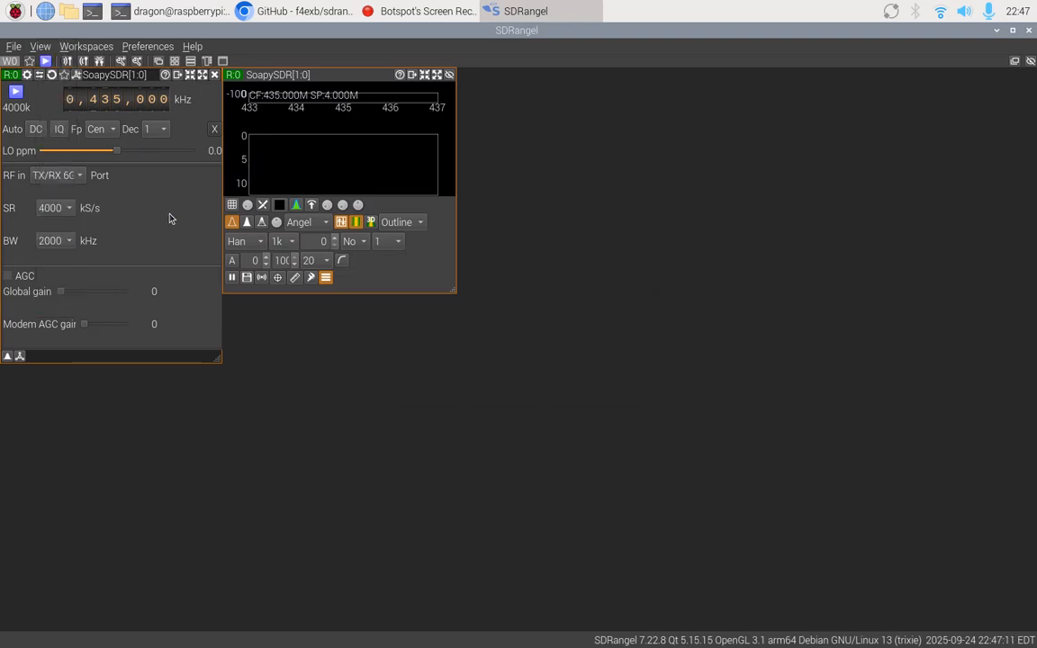
scroll("down", 3)
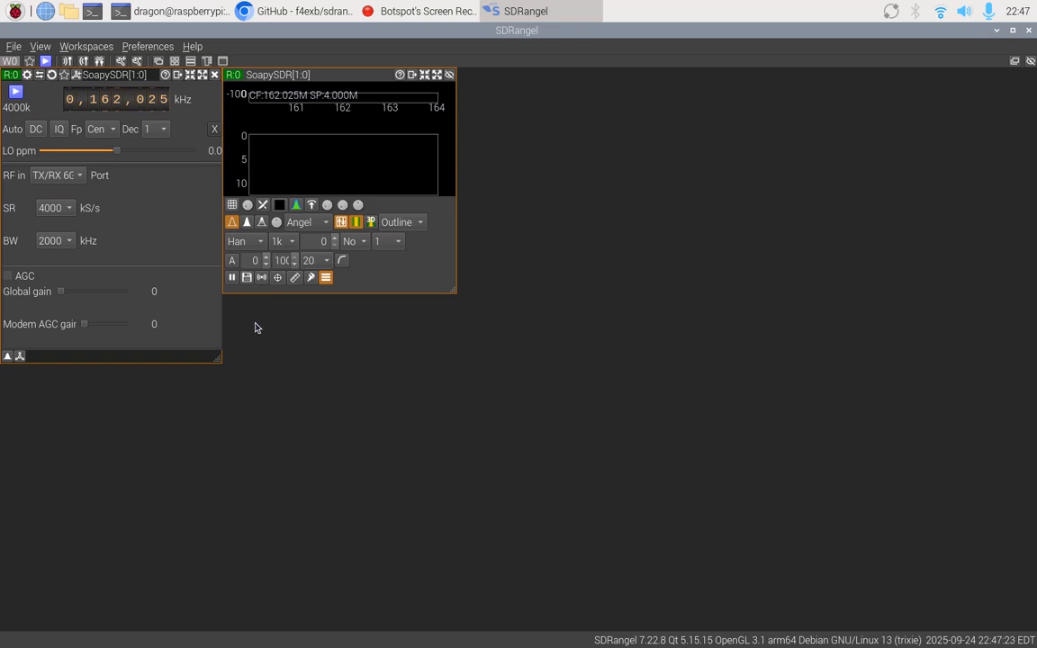
mouse_move(76, 81)
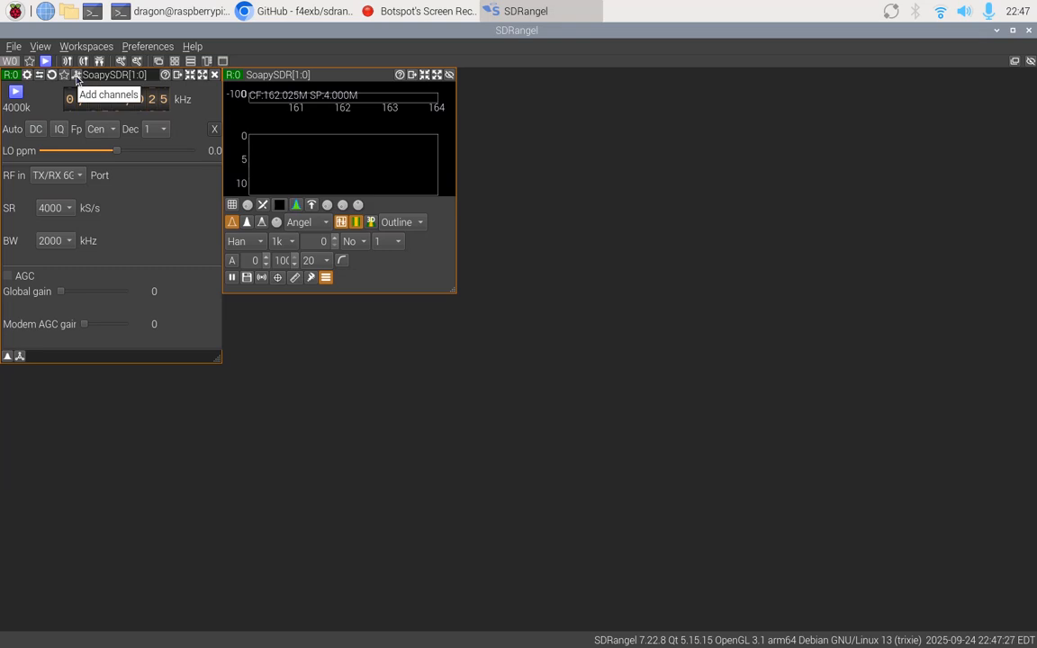
Add an AIS Demodulator channel to the CaribouLite receiver
left_click(77, 76)
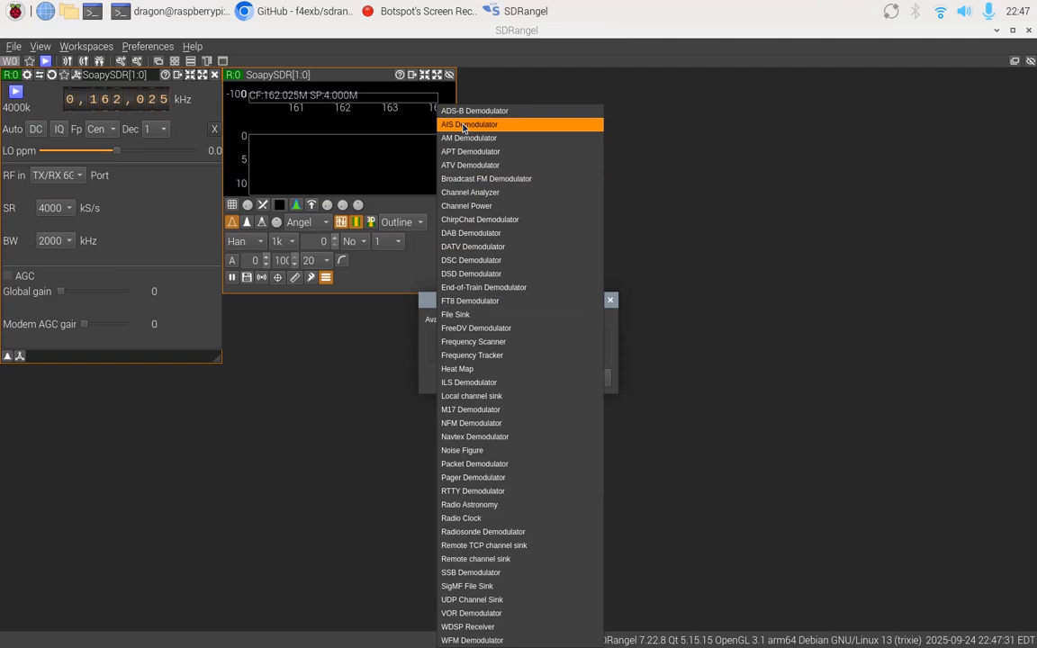
mouse_move(470, 300)
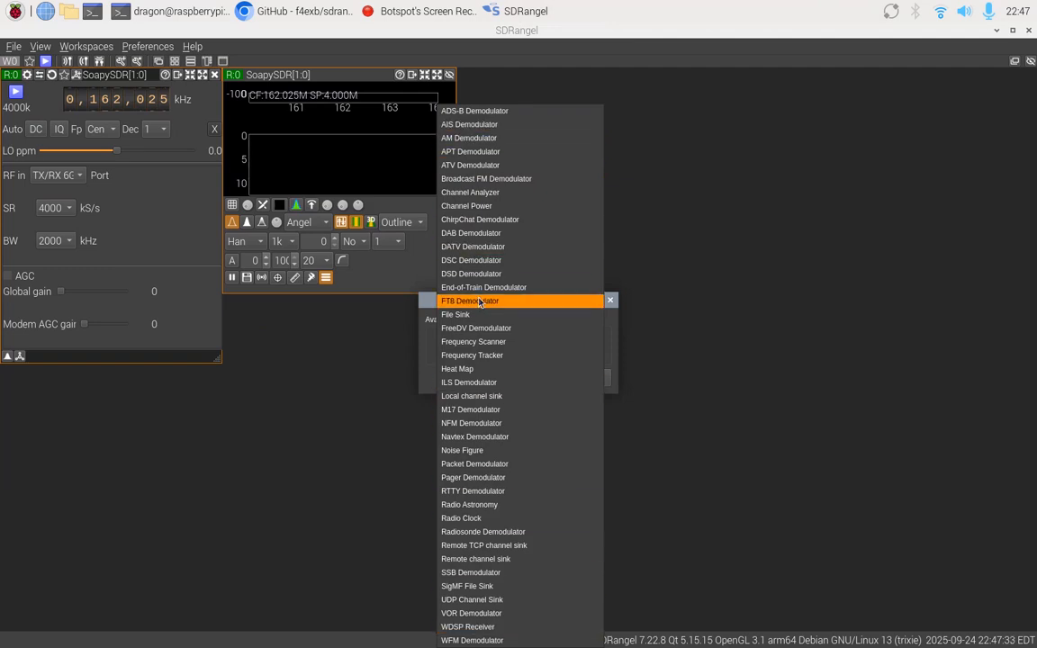
mouse_move(471, 423)
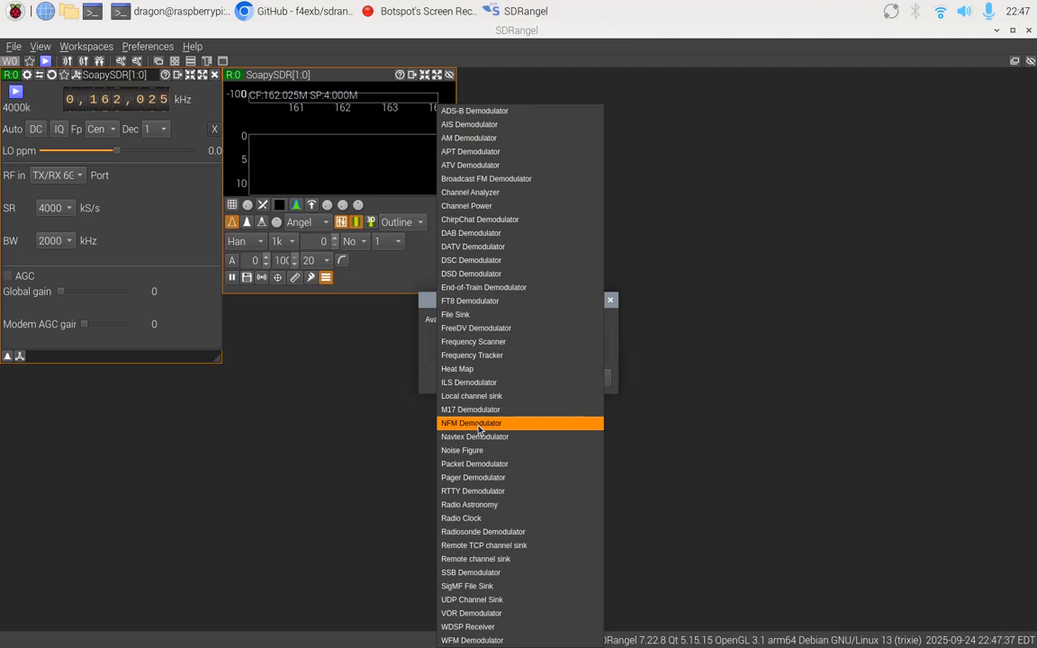
mouse_move(472, 232)
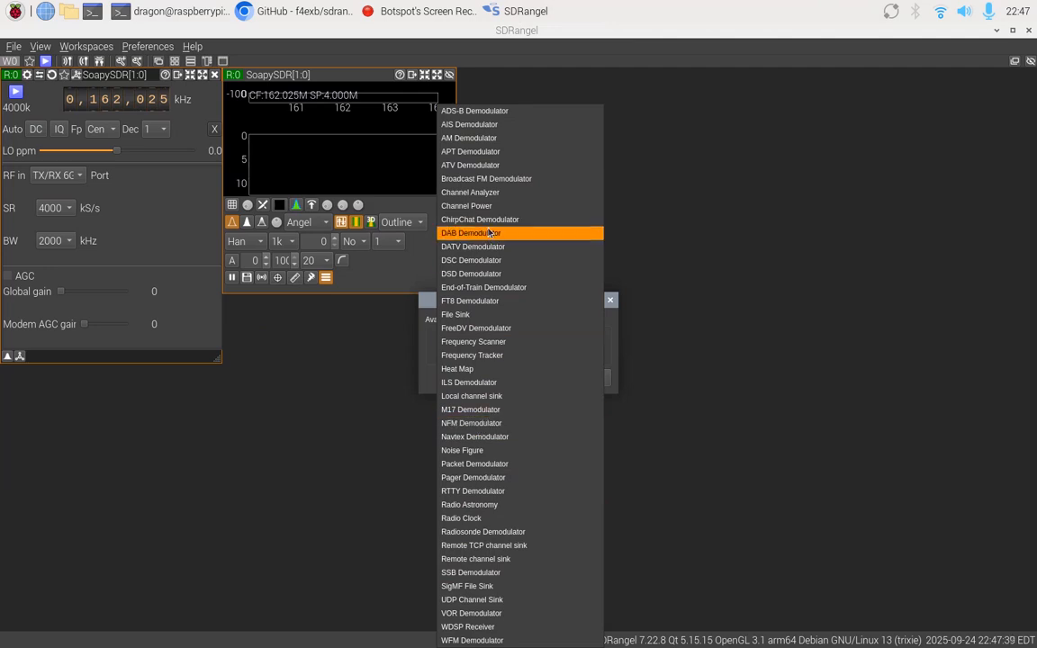
mouse_move(475, 124)
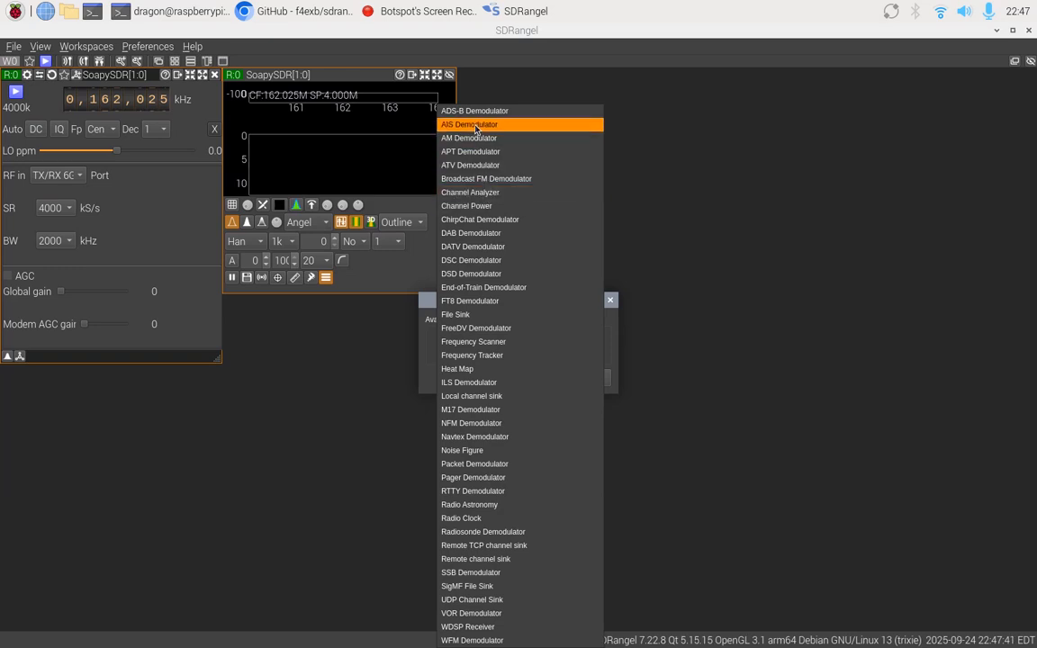
left_click(468, 124)
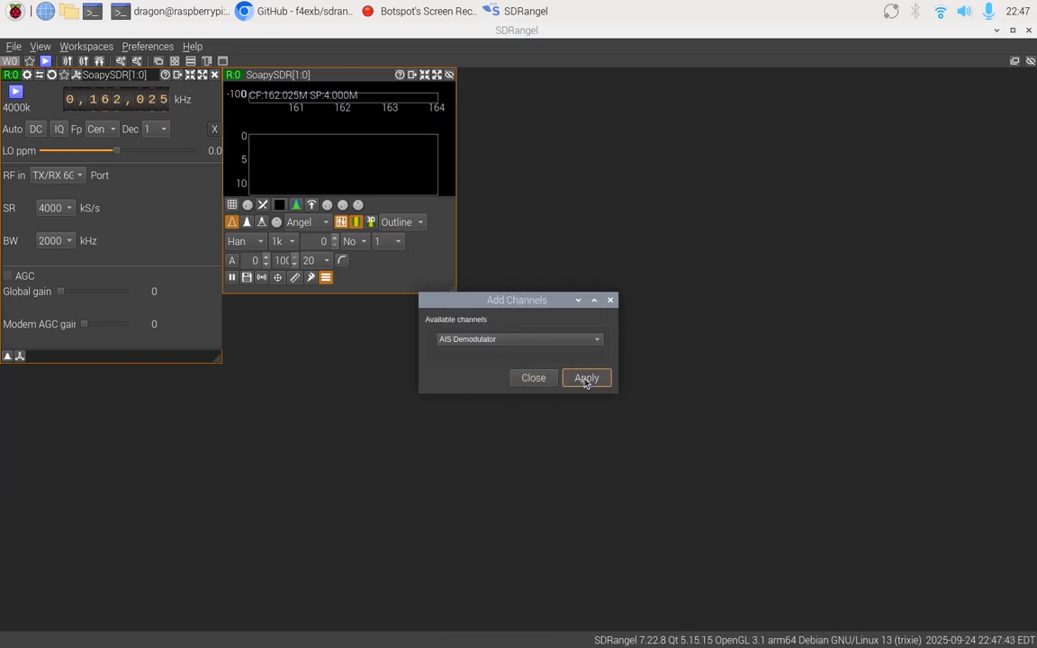
left_click(587, 378)
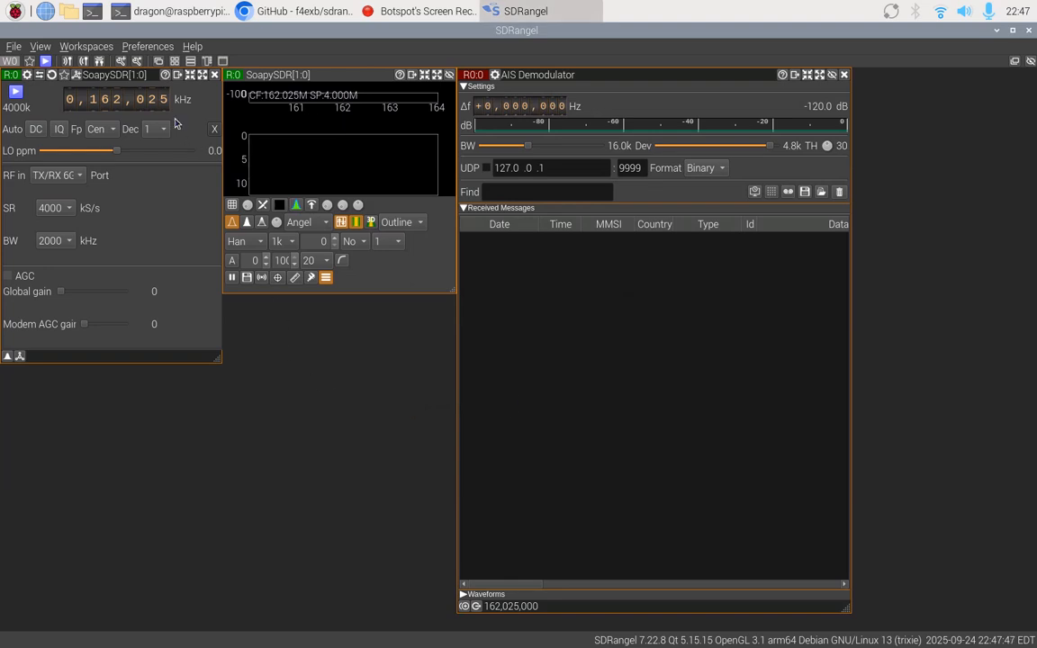
mouse_move(122, 61)
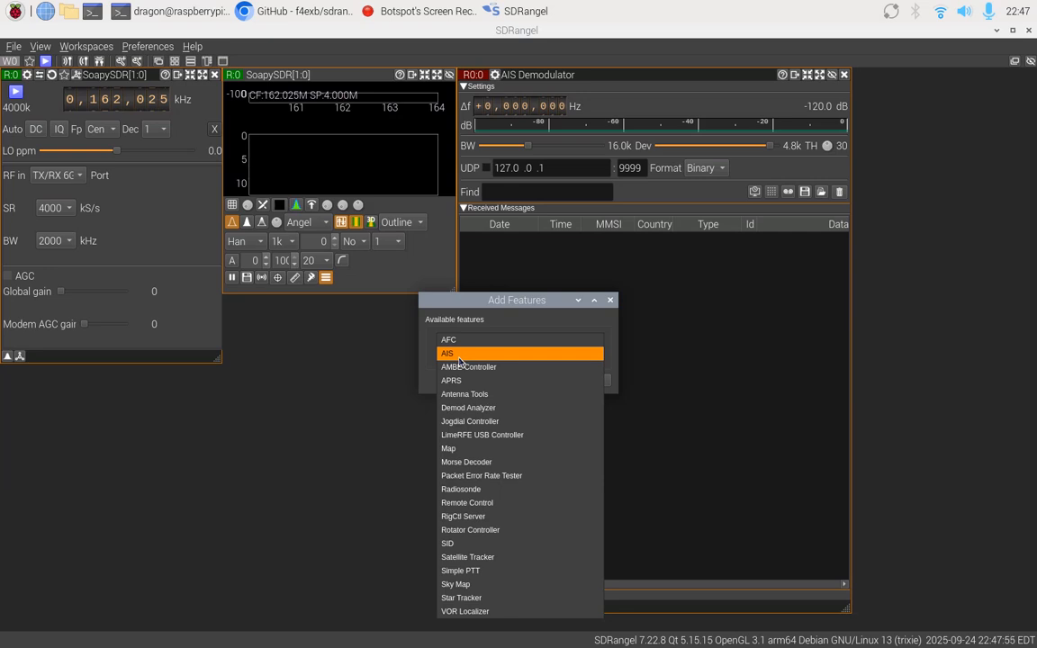
Add the AIS feature listing vessels, base stations and aids-to-navigation
left_click(447, 352)
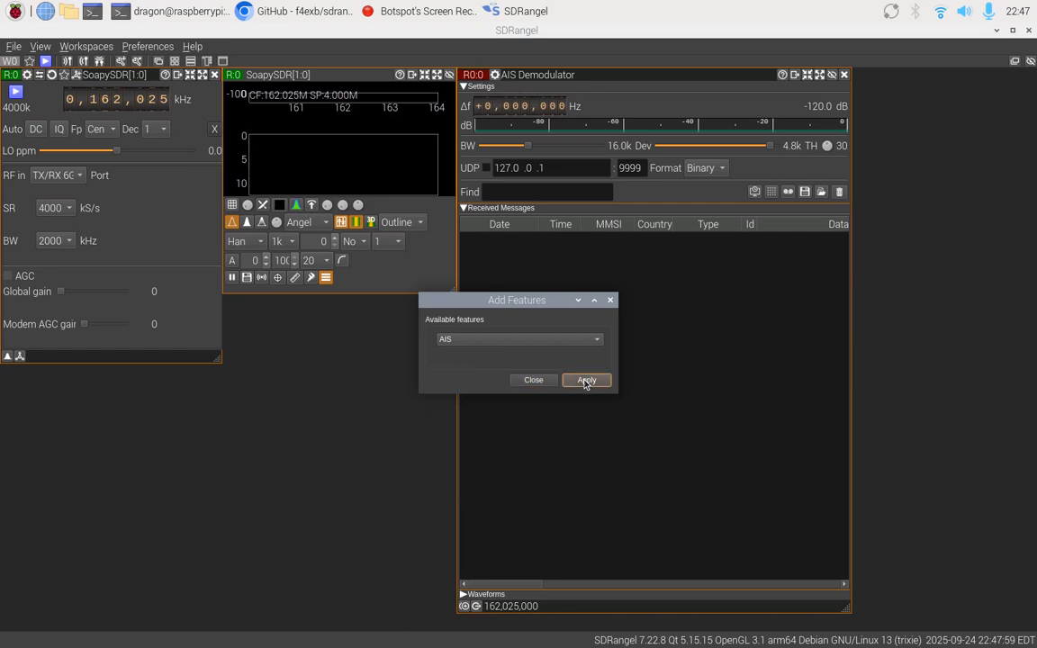
left_click(585, 380)
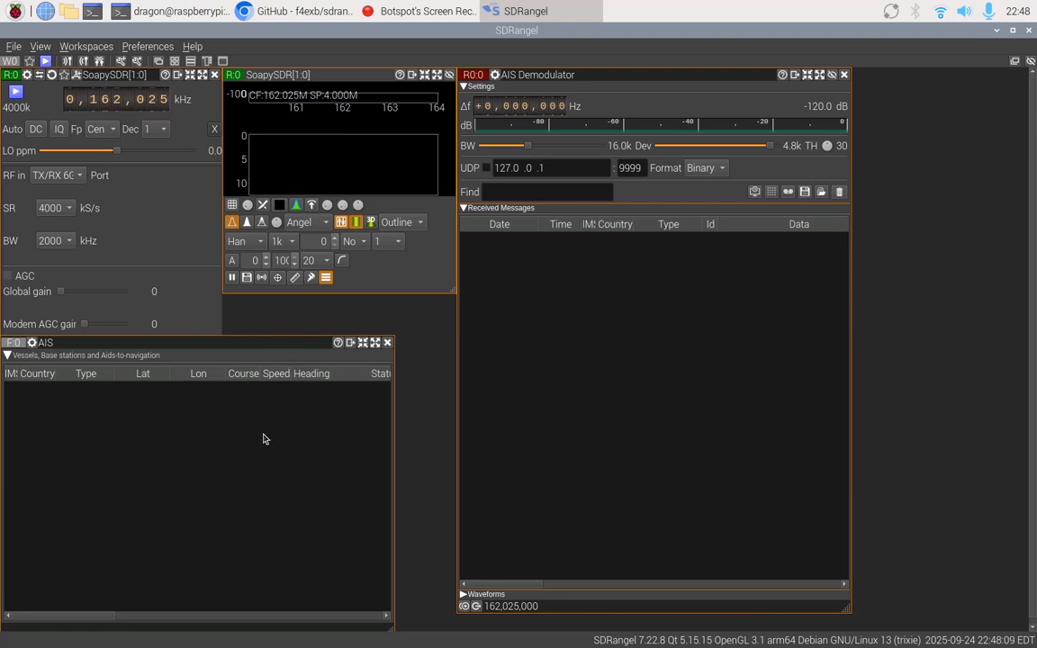
mouse_move(263, 433)
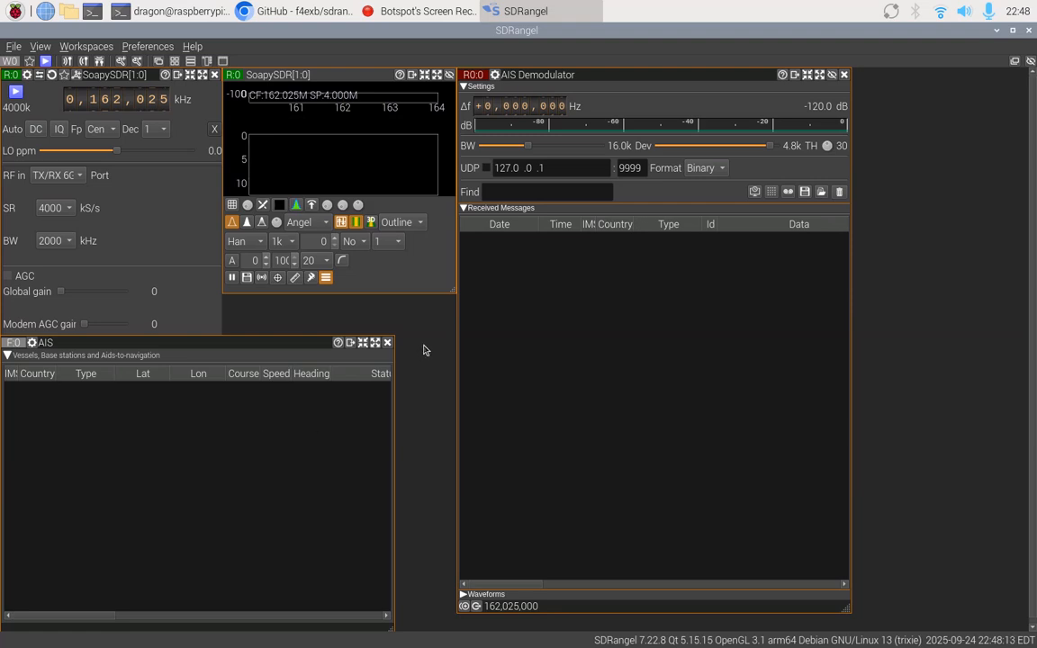
mouse_move(432, 345)
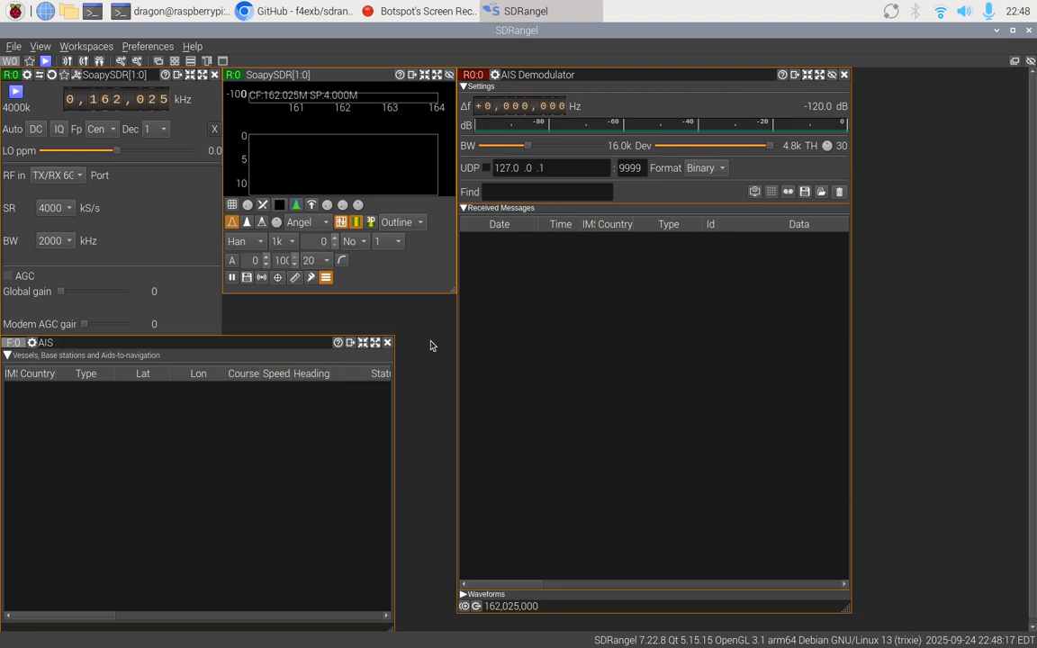
mouse_move(416, 331)
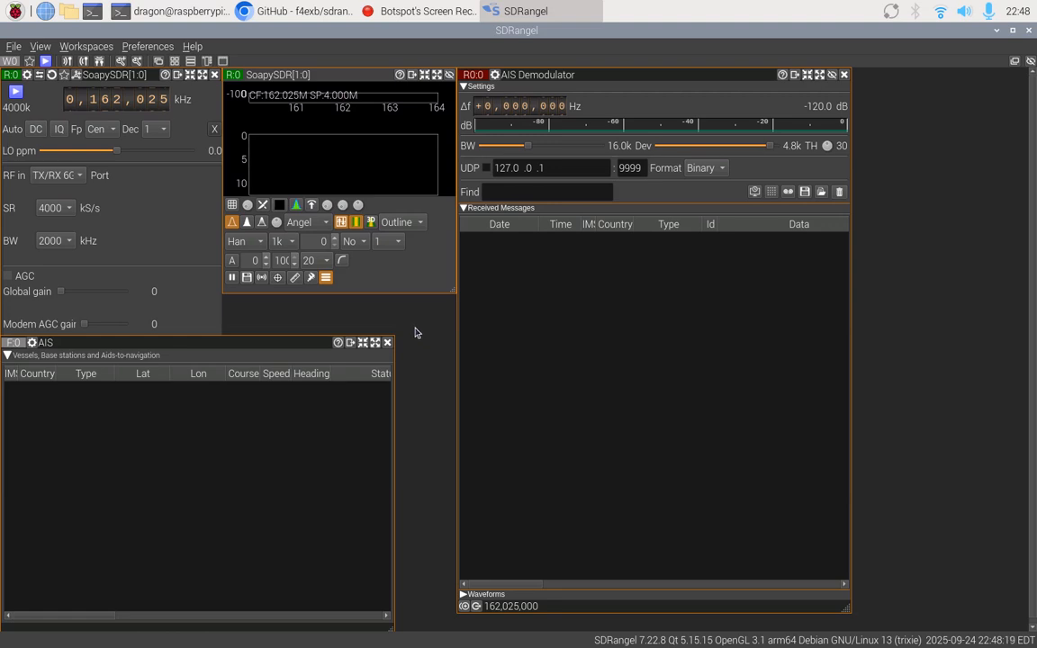
mouse_move(122, 61)
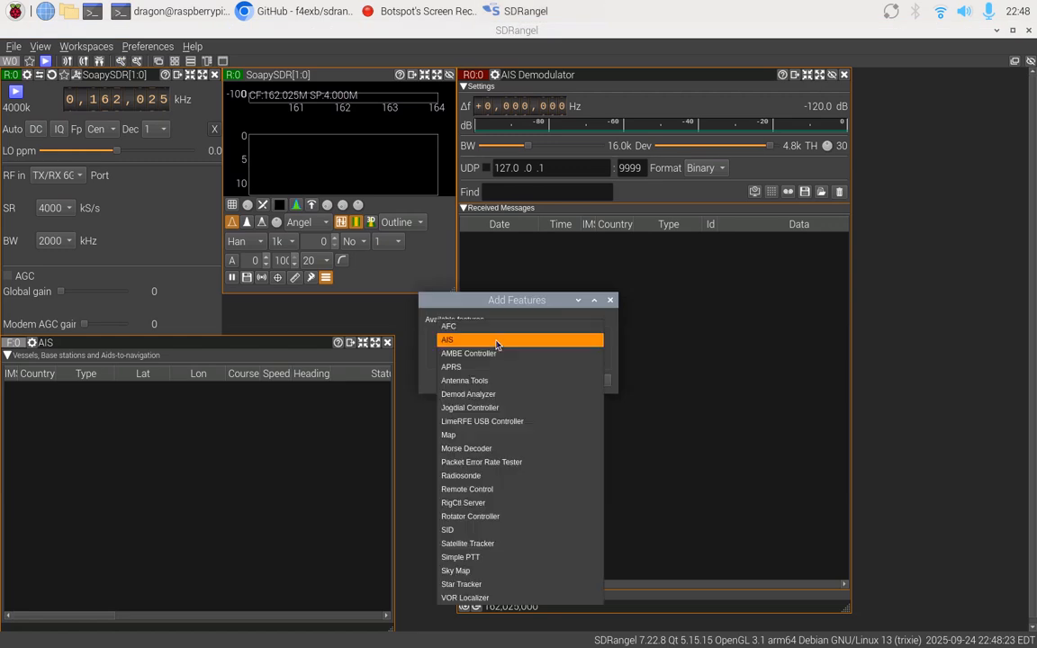
Add a Map feature showing the Tampa Bay coastline and receiver location
left_click(448, 434)
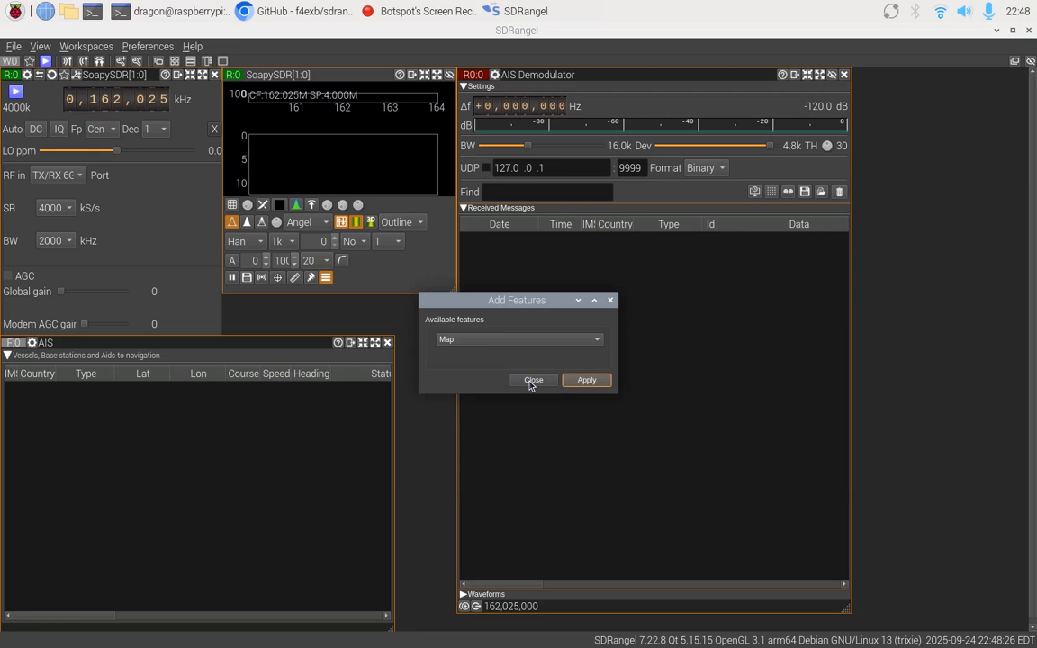
left_click(587, 377)
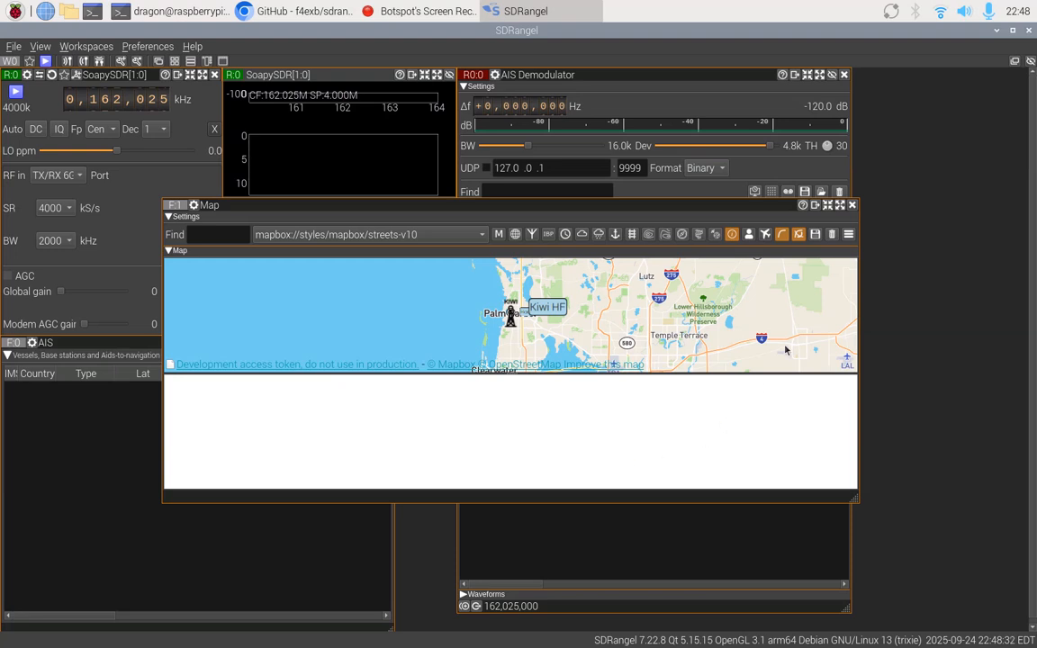
Close Add Features and disable 3D Map Enabled in Map Display Settings
left_click(847, 234)
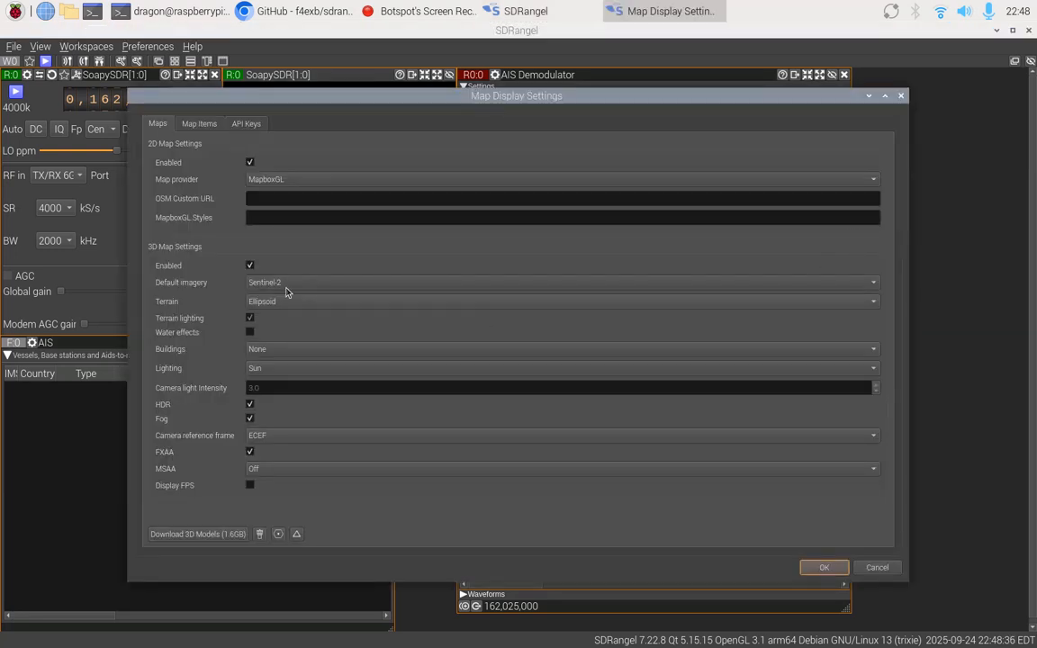
left_click(250, 264)
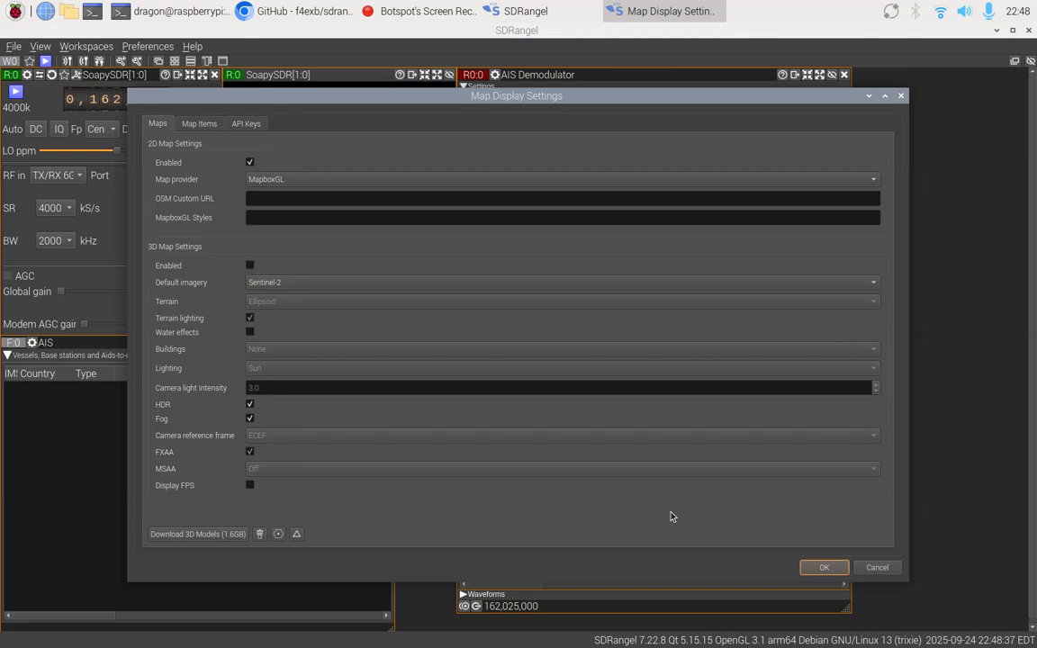
left_click(823, 566)
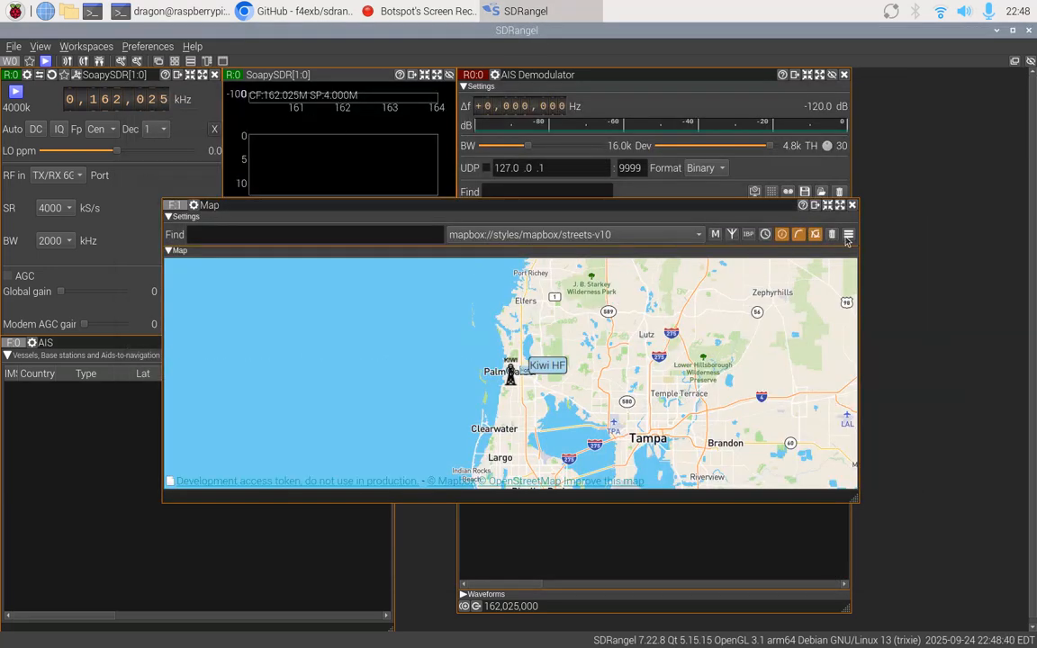
mouse_move(845, 234)
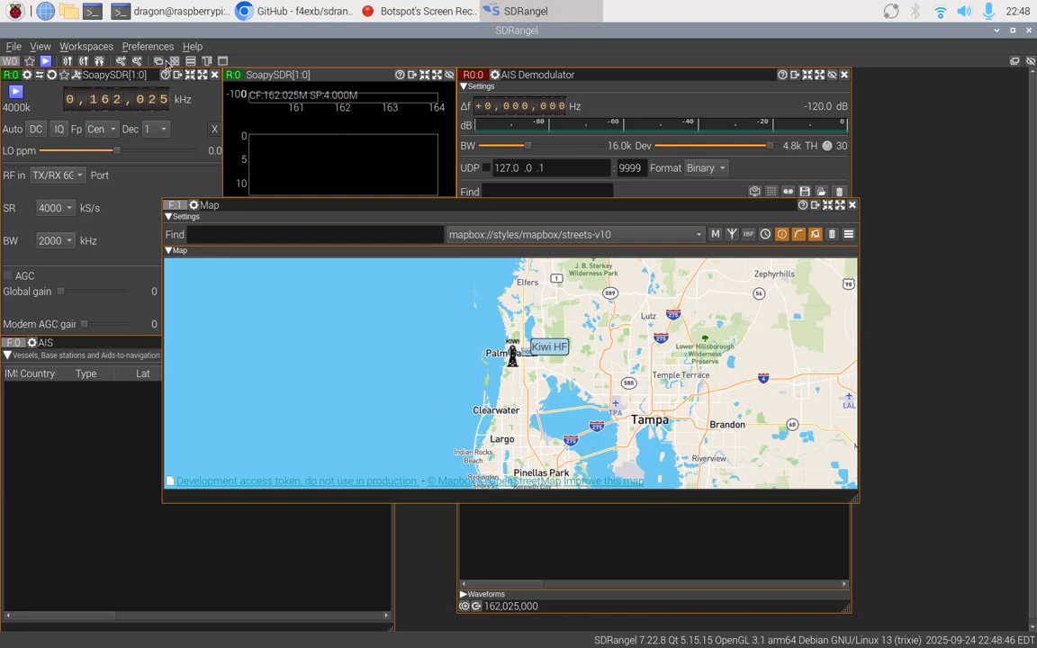
mouse_move(173, 64)
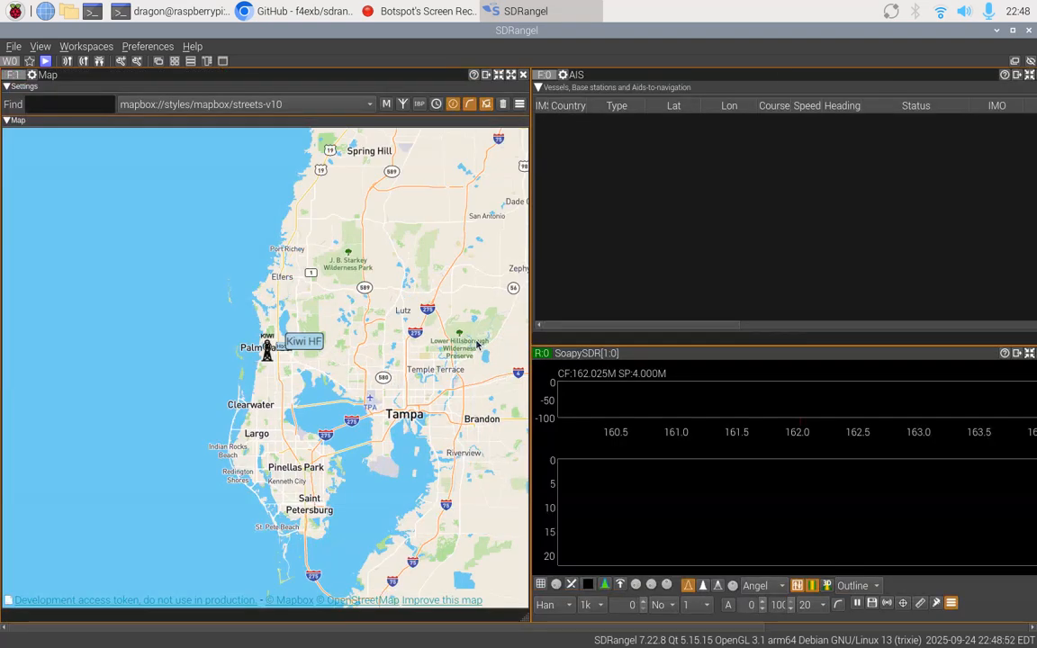
mouse_move(196, 97)
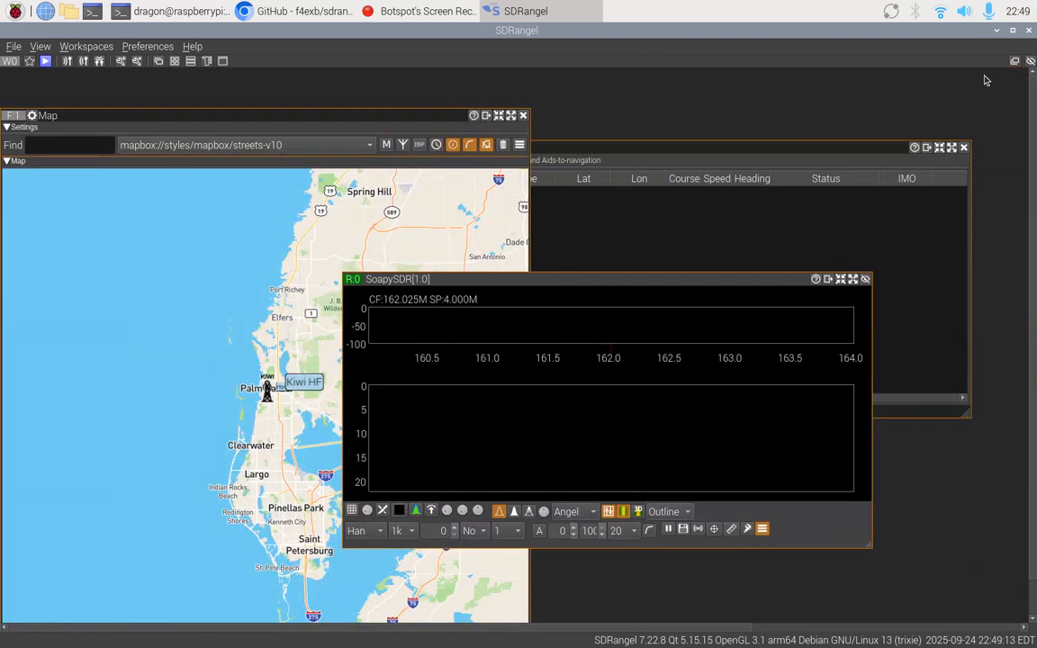
mouse_move(1015, 61)
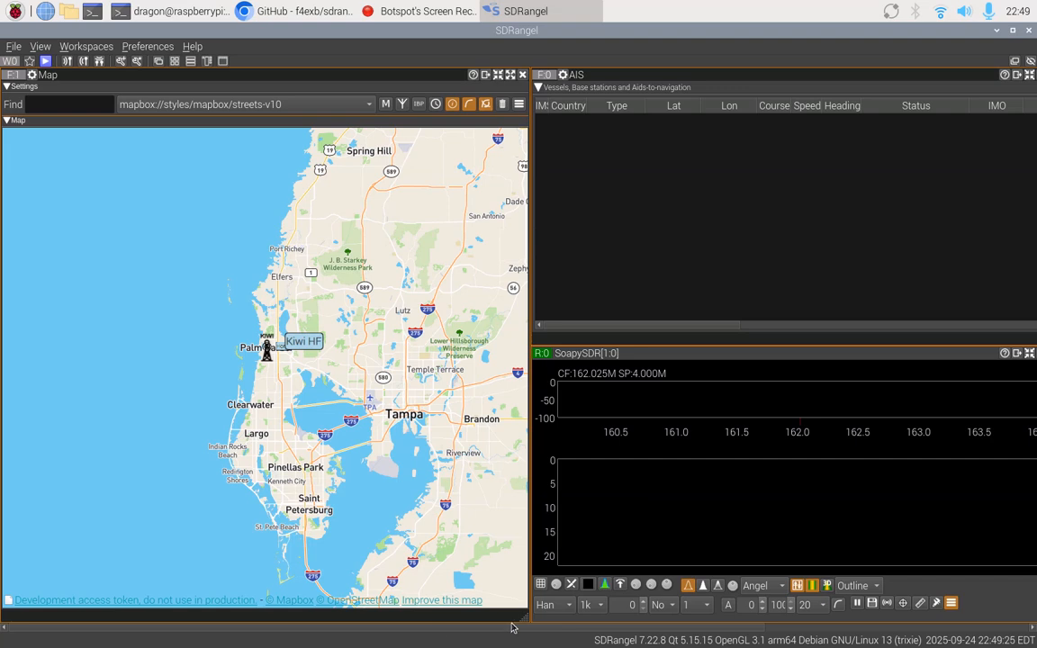
mouse_move(531, 626)
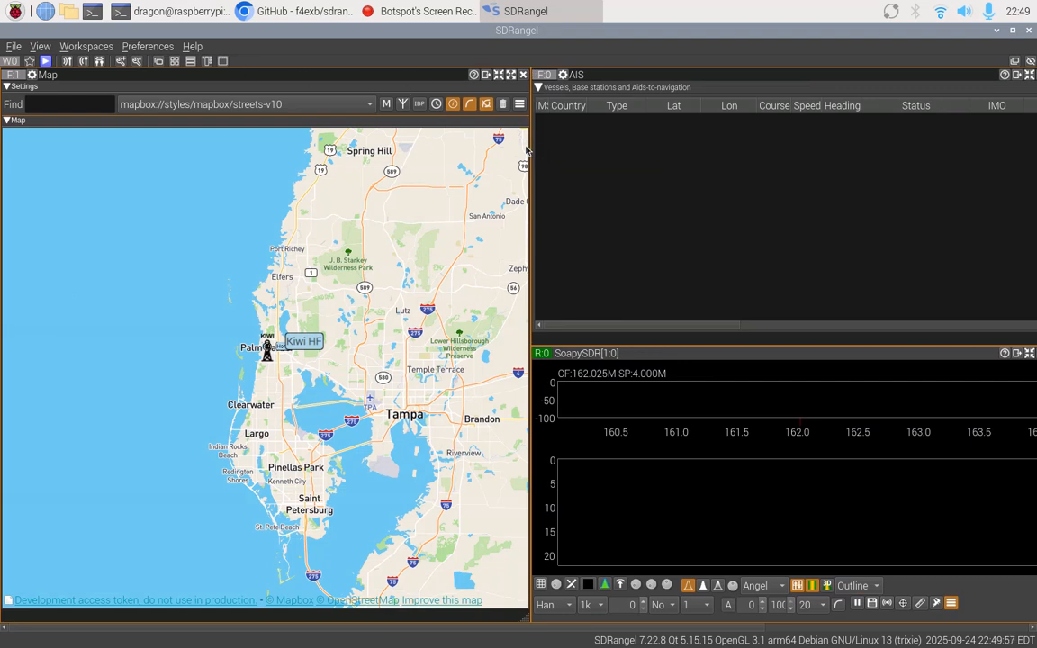
mouse_move(403, 76)
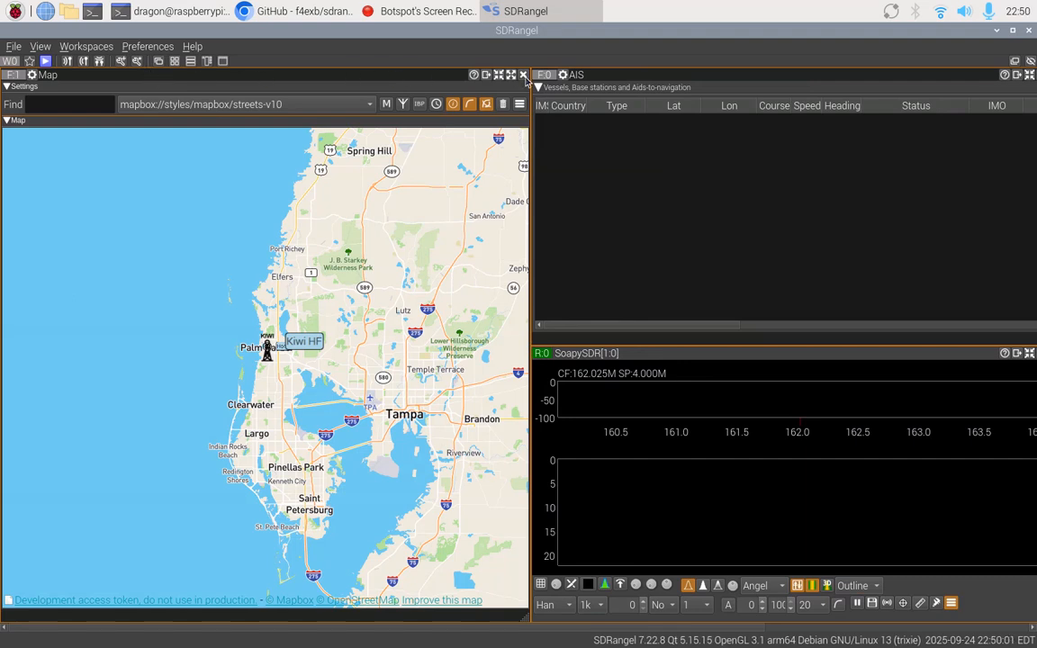
Close the Map window, leaving AIS table, demodulator, spectrum and device controls tiled
left_click(522, 75)
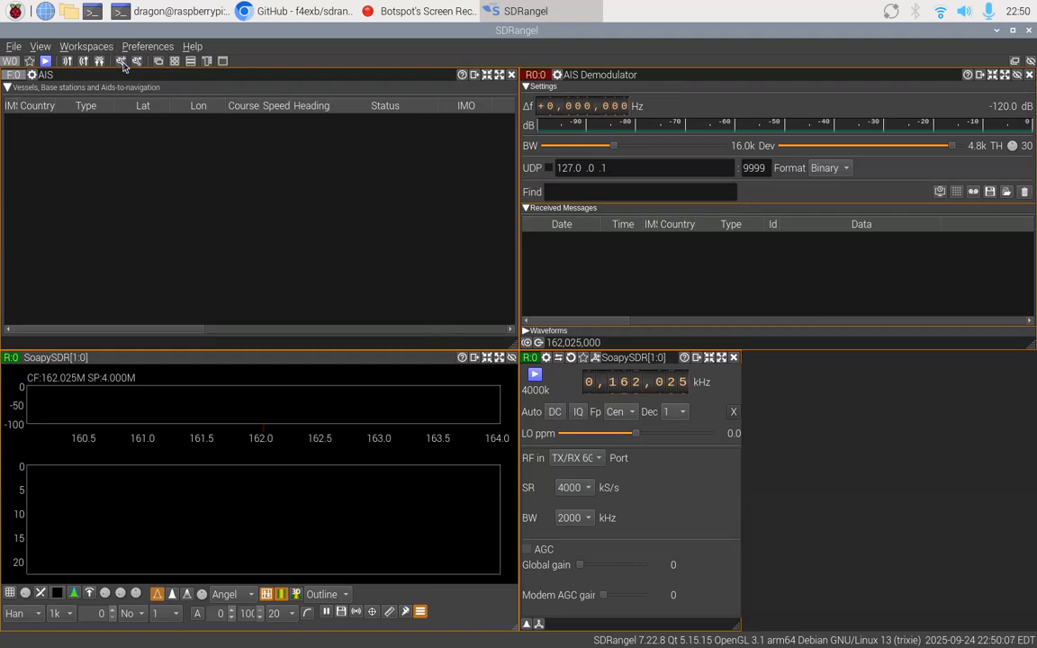
Add a new Map feature from the Add Features dialog and dismiss it
left_click(120, 61)
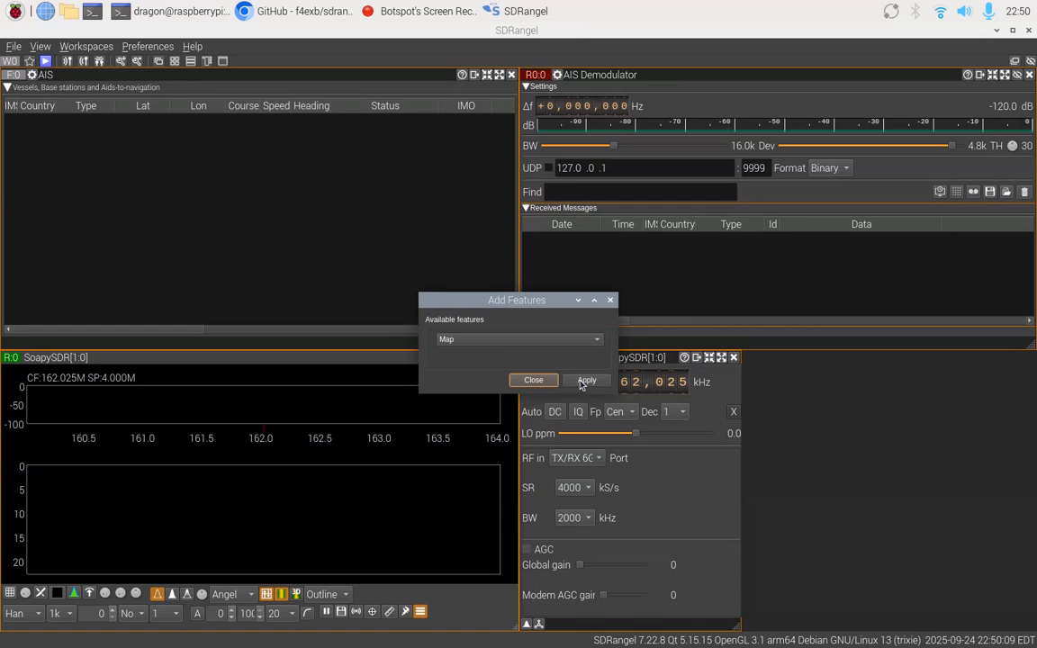
left_click(587, 378)
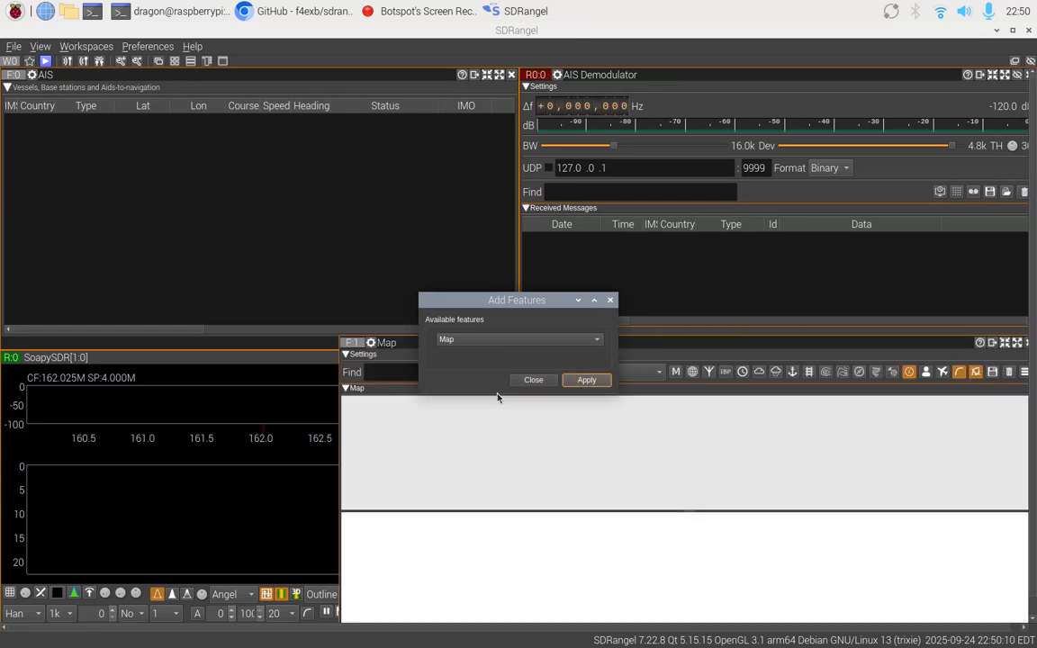
left_click(587, 378)
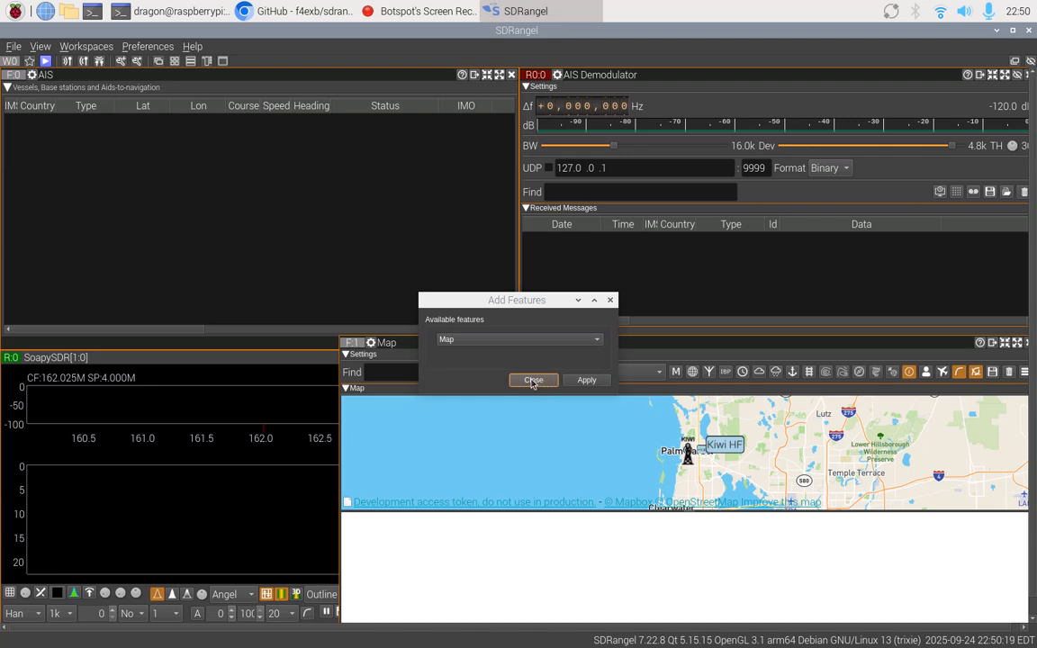
left_click(532, 378)
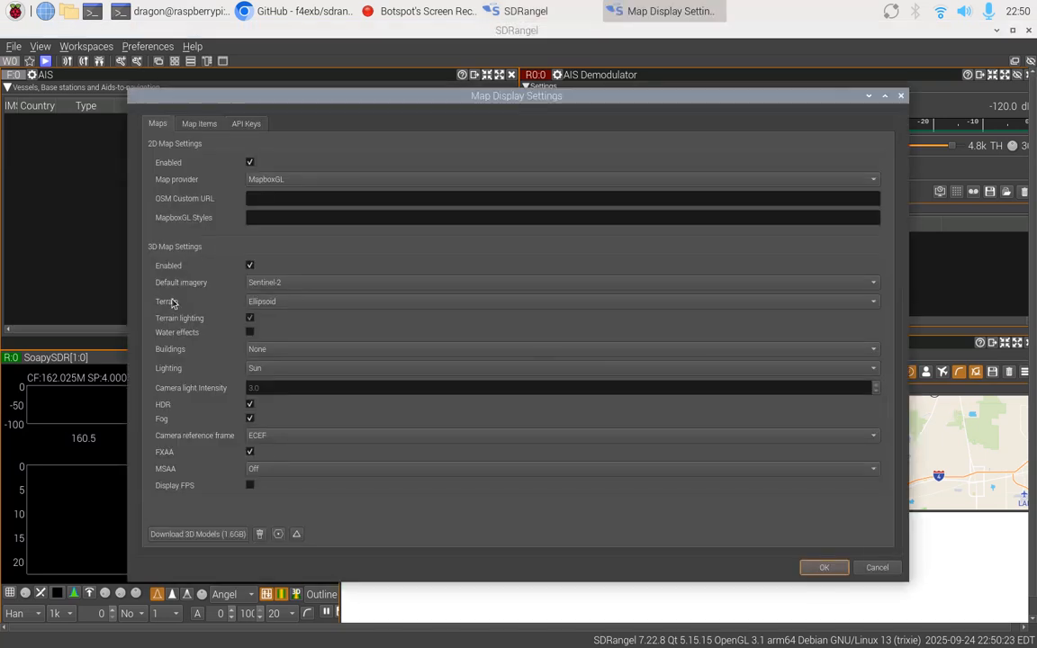
Disable 3D Enabled in Map Display Settings, leaving the 2D street map near Tampa
left_click(248, 265)
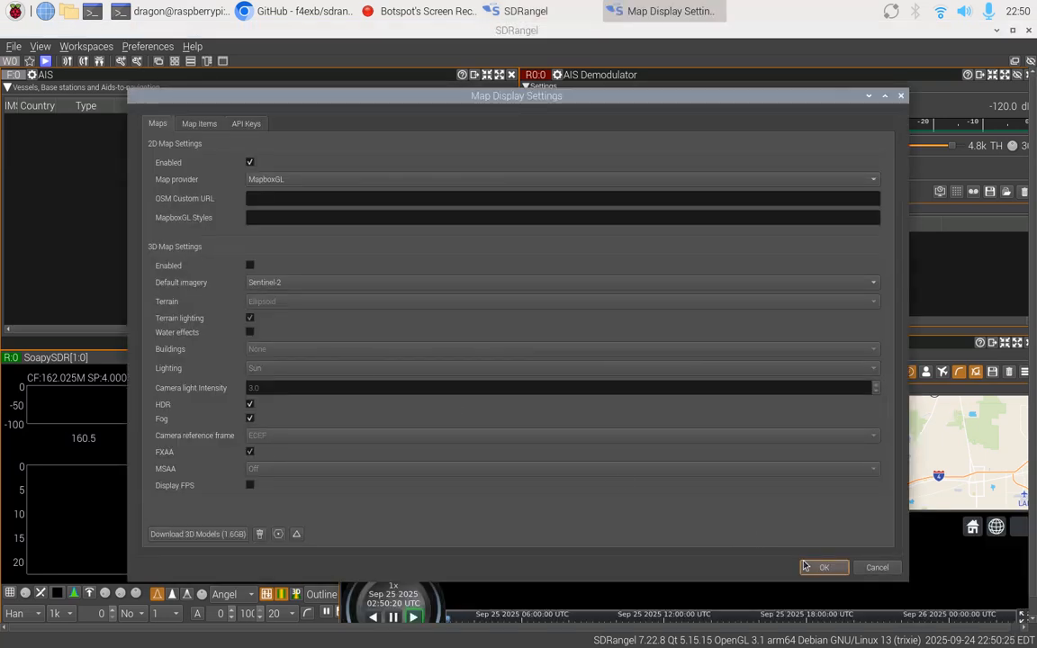
left_click(822, 567)
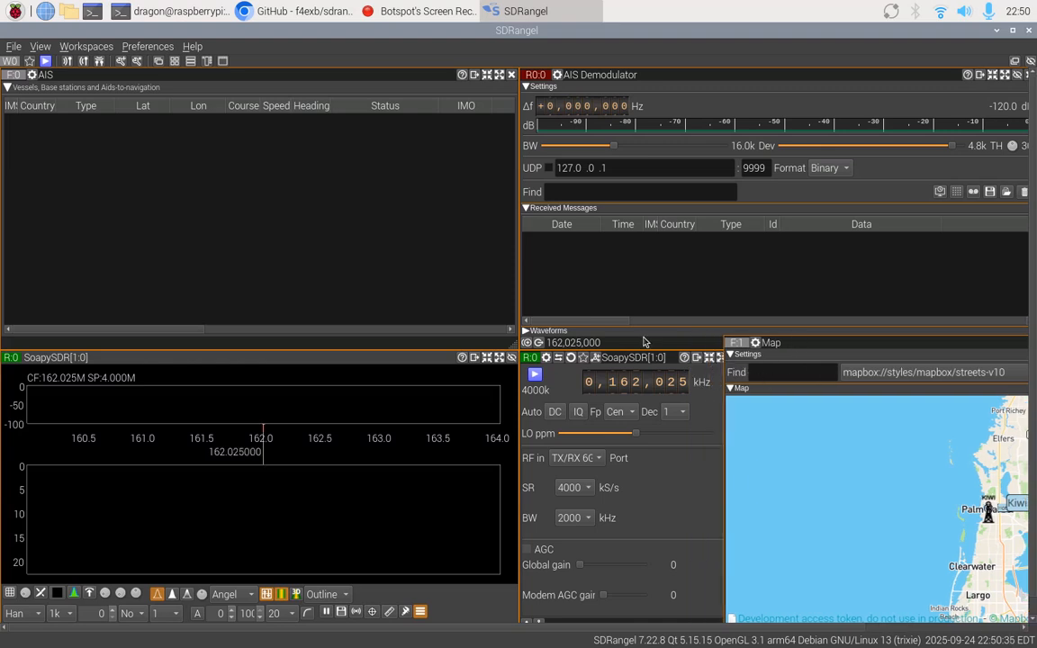
mouse_move(792, 343)
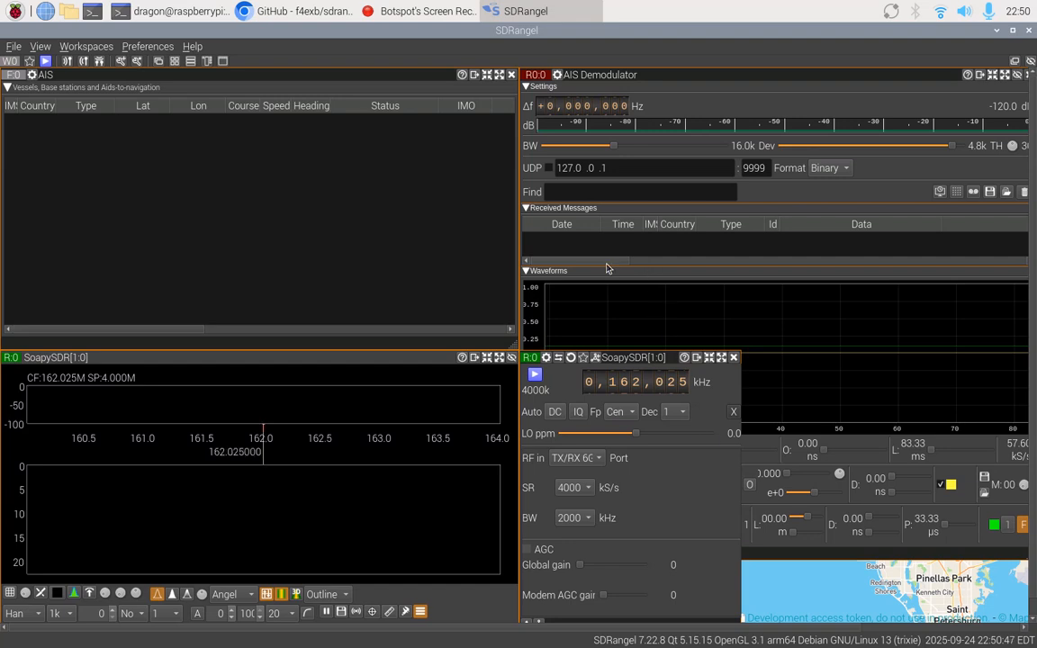
Collapse the AIS Demodulator's Waveforms section and start receiving from the radio
left_click(526, 270)
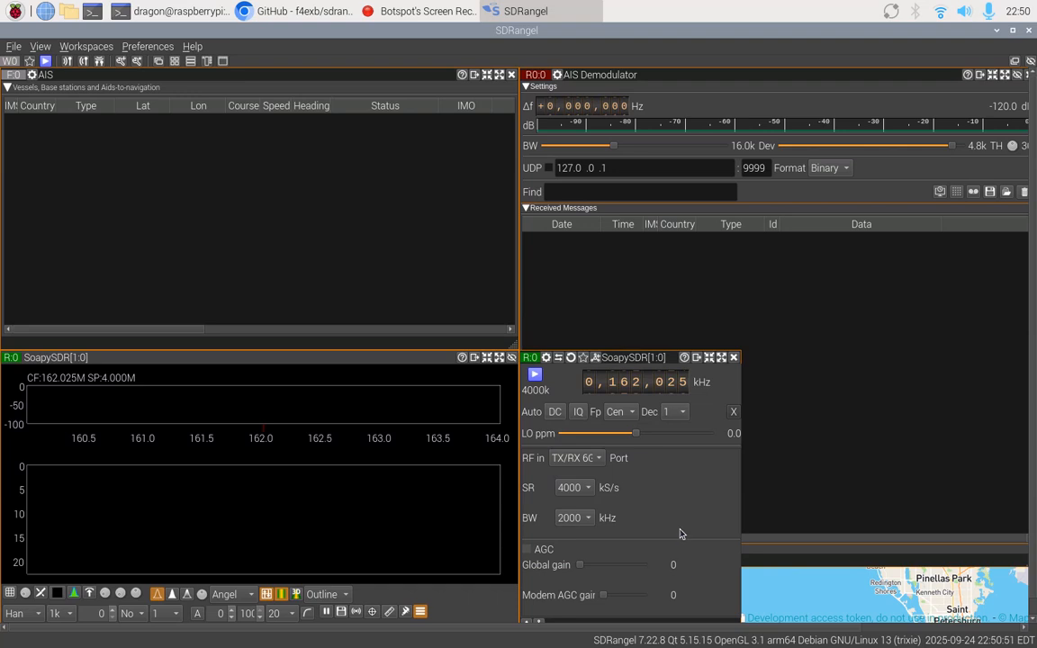
left_click(612, 382)
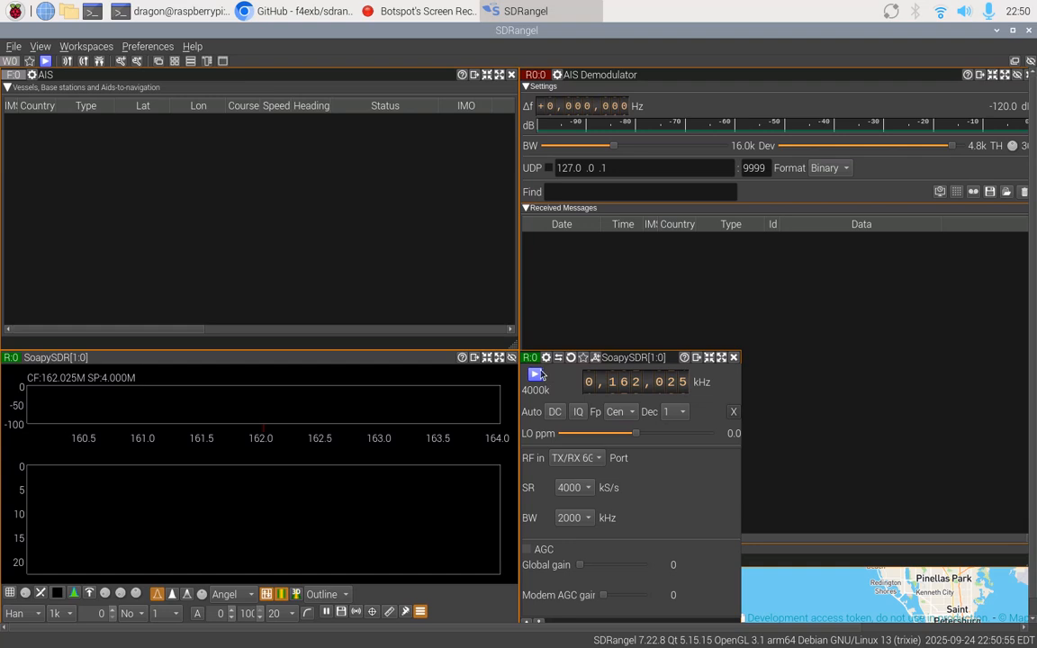
left_click(536, 374)
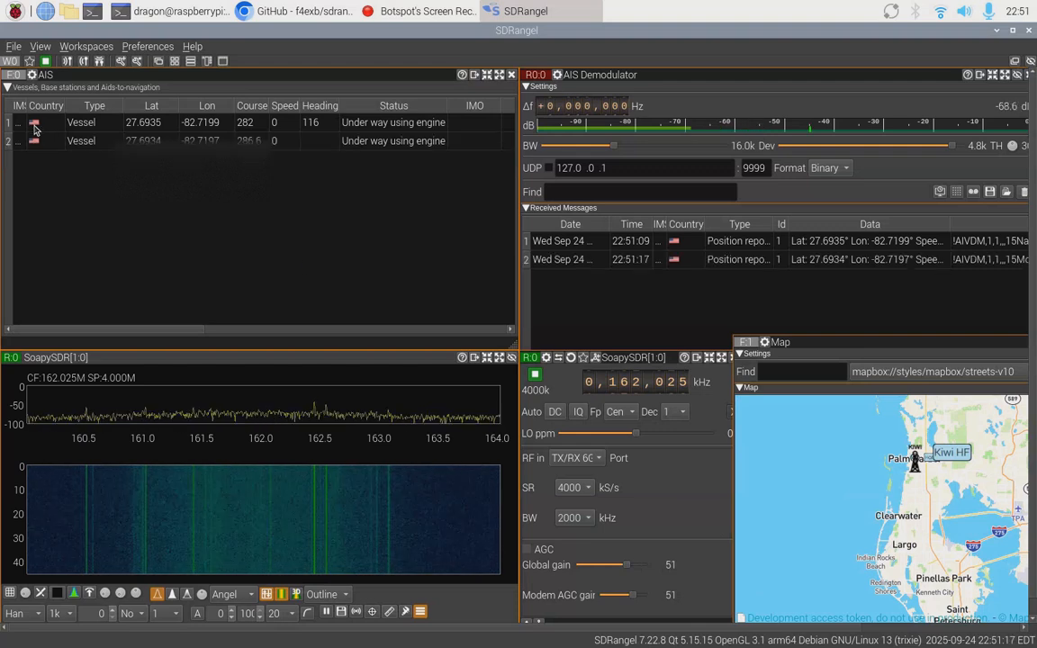
Let AIS traffic arrive so the vessel list fills and position reports are logged
right_click(36, 123)
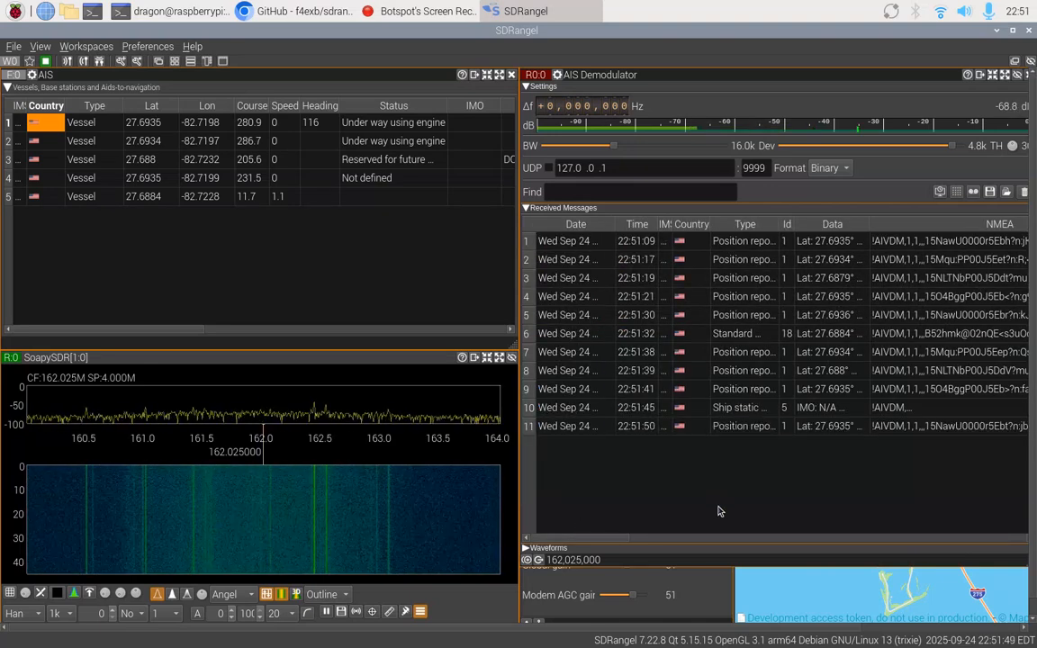
mouse_move(718, 511)
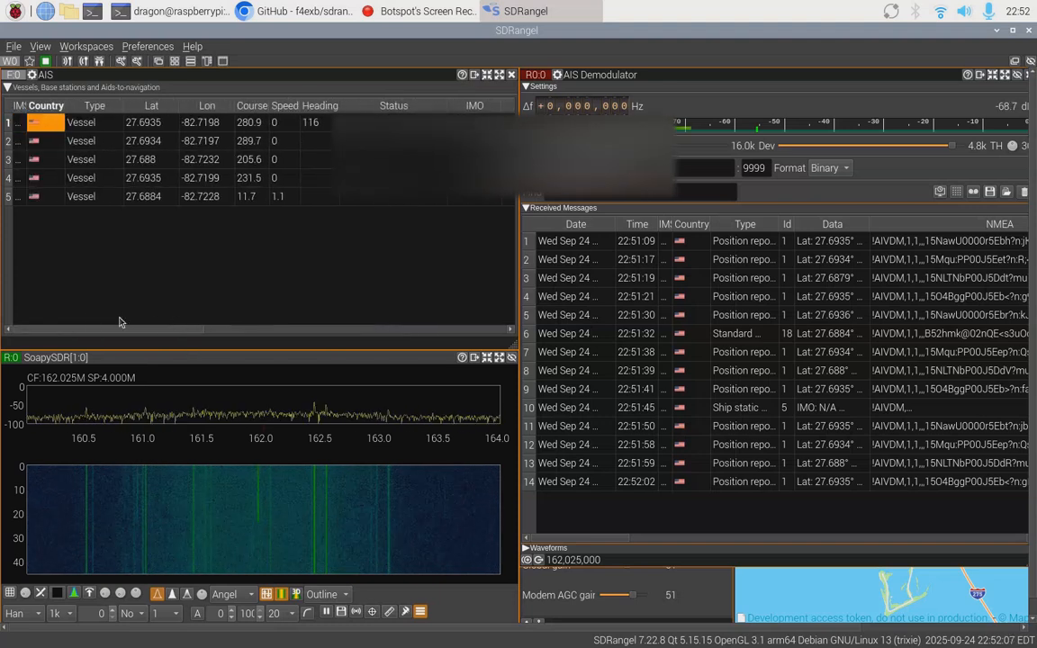
mouse_move(291, 304)
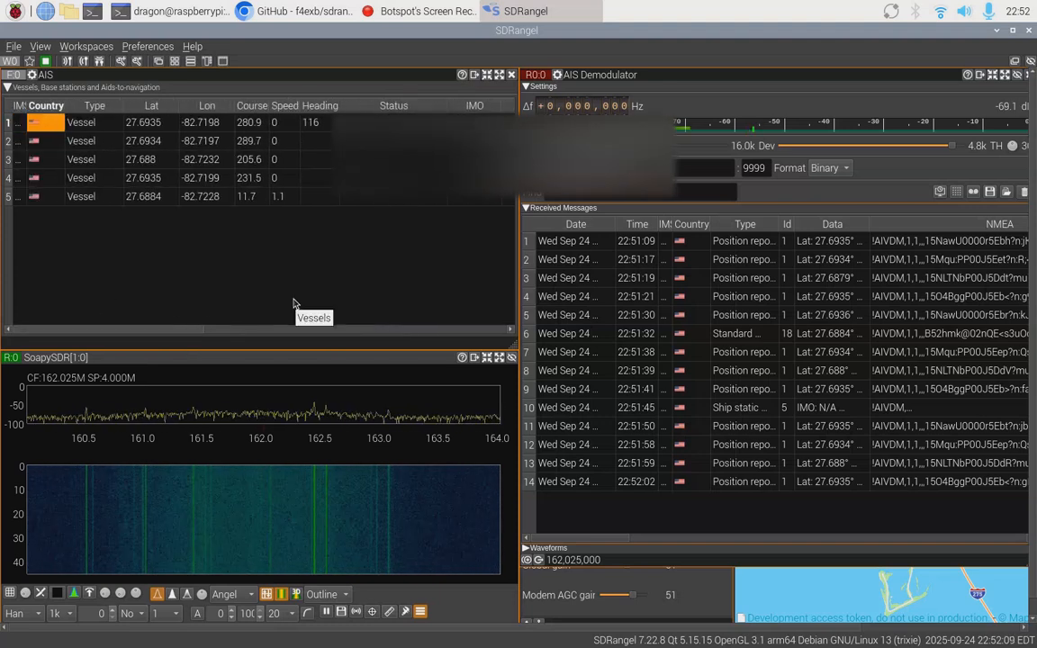